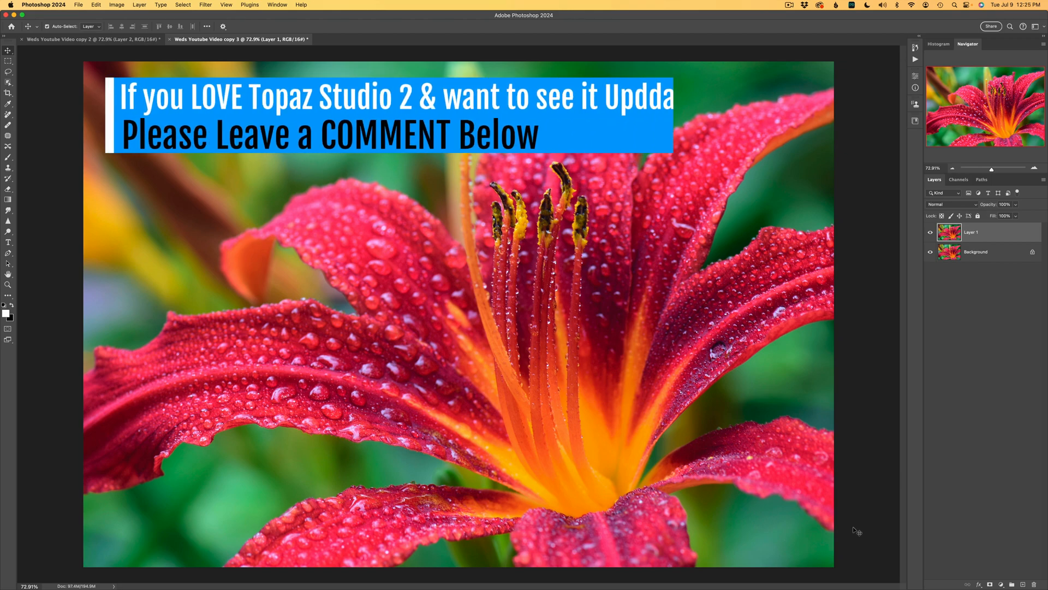
Step: Launch Topaz Studio 2 on the lily layer via Filter > Topaz Studio 2 > Topaz Studio 2
text(ted)
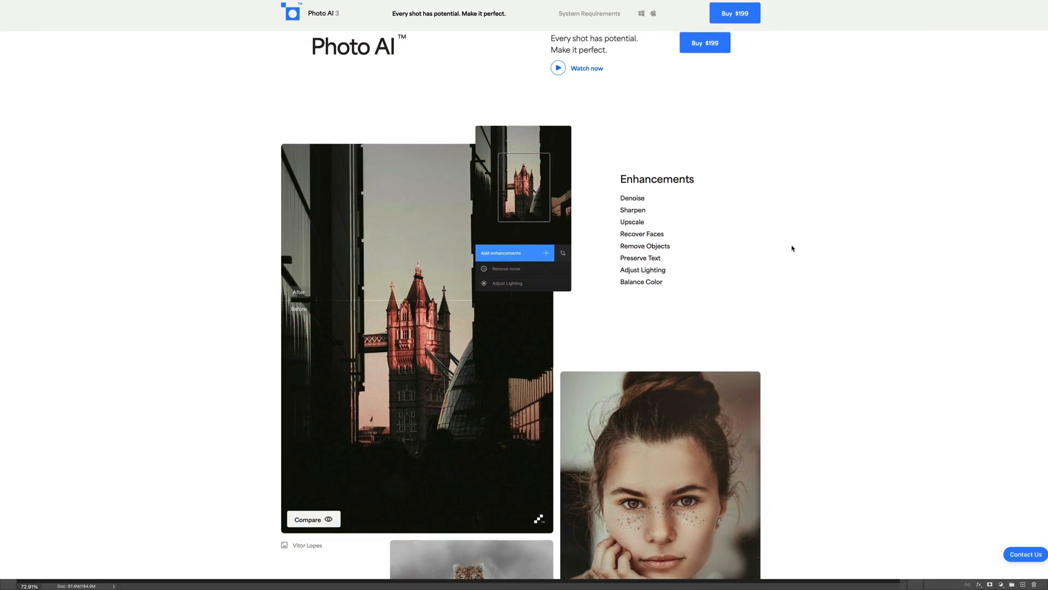
scroll(down, 3)
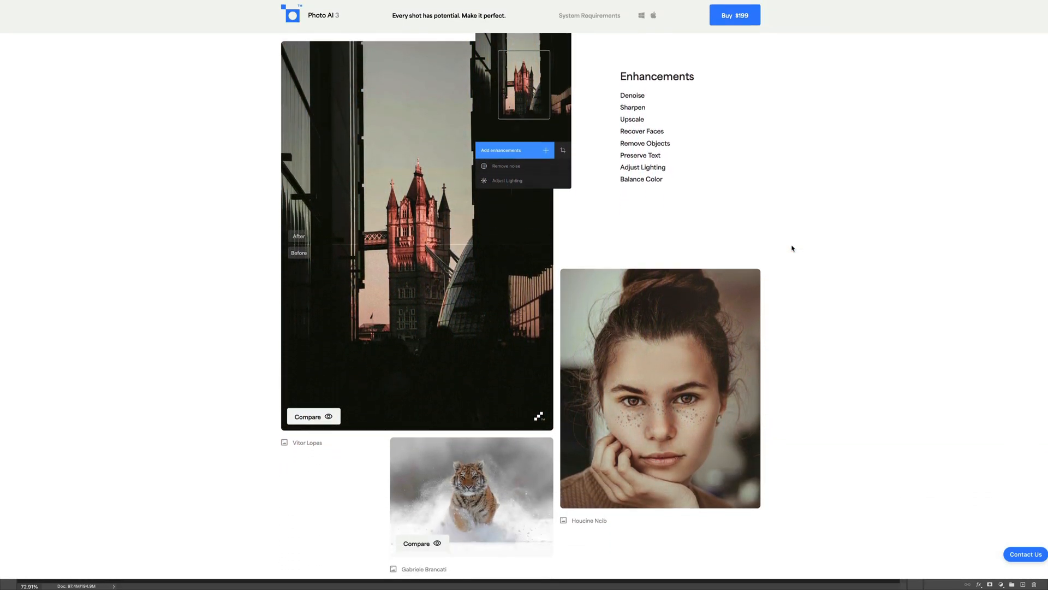
scroll(down, 3)
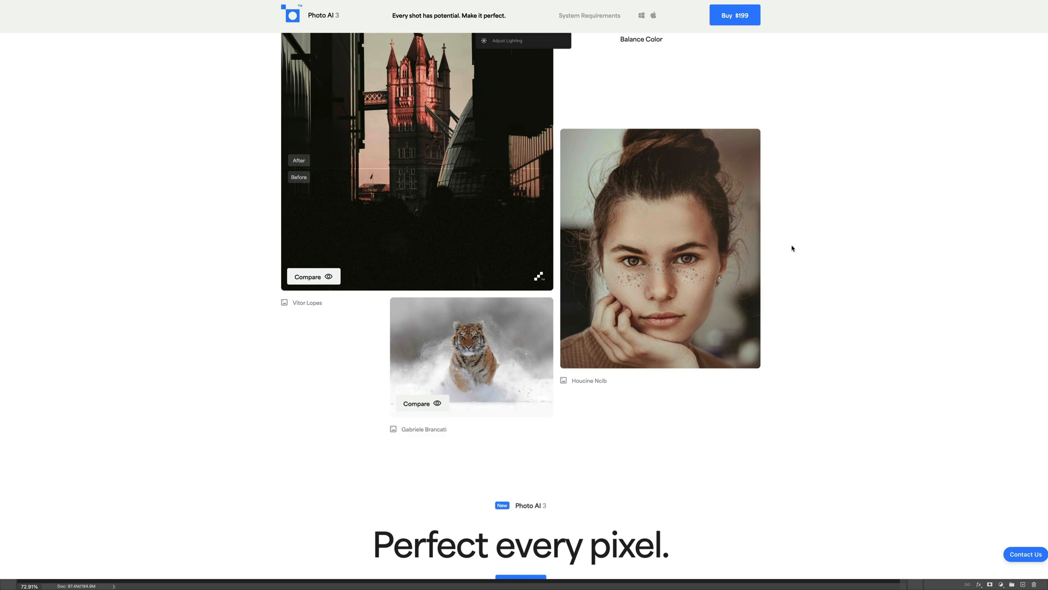
scroll(down, 3)
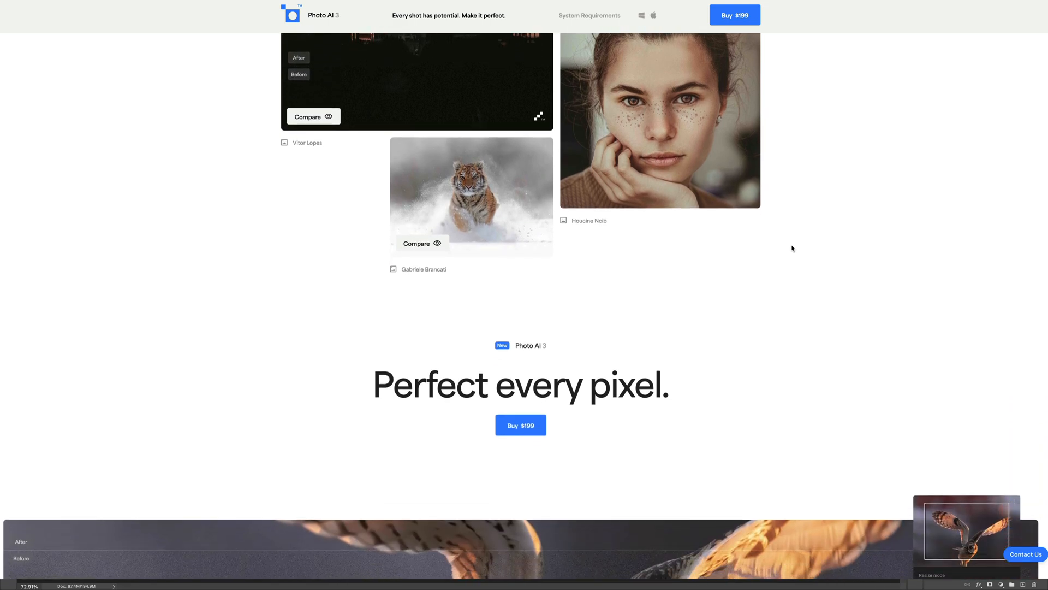
scroll(down, 3)
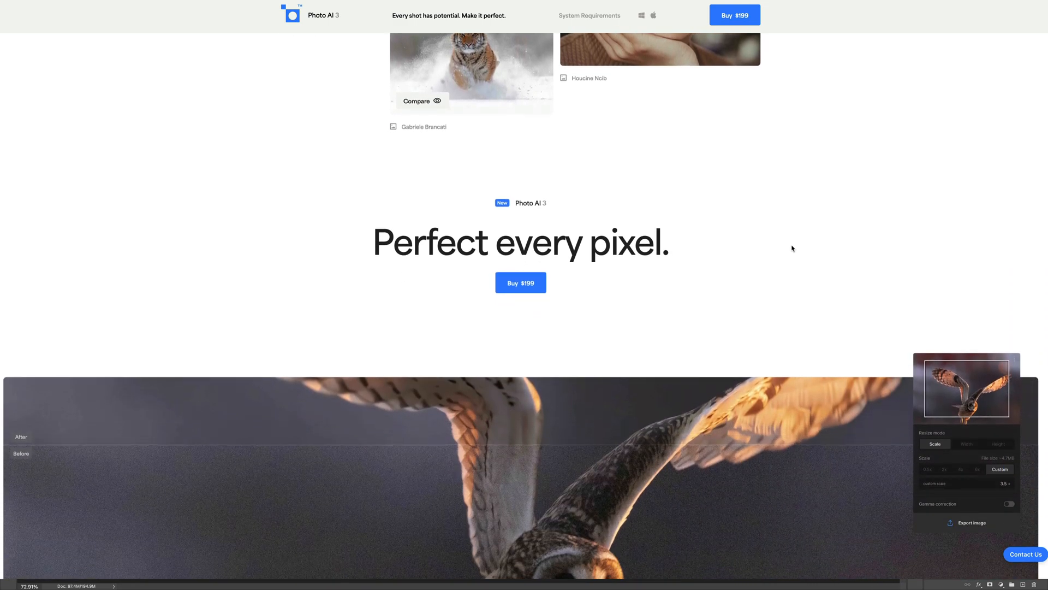
scroll(down, 3)
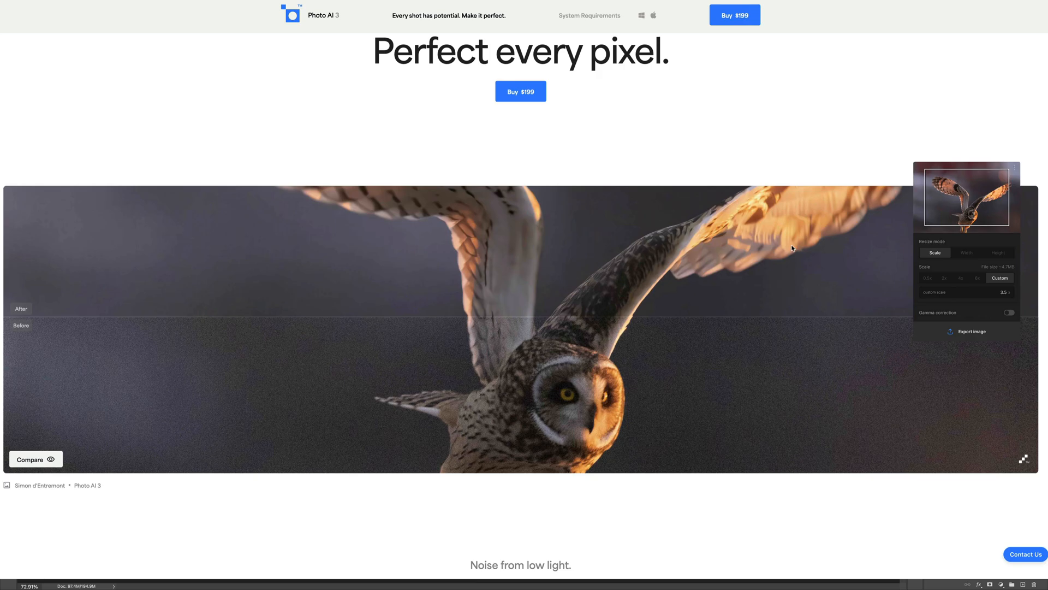
scroll(down, 3)
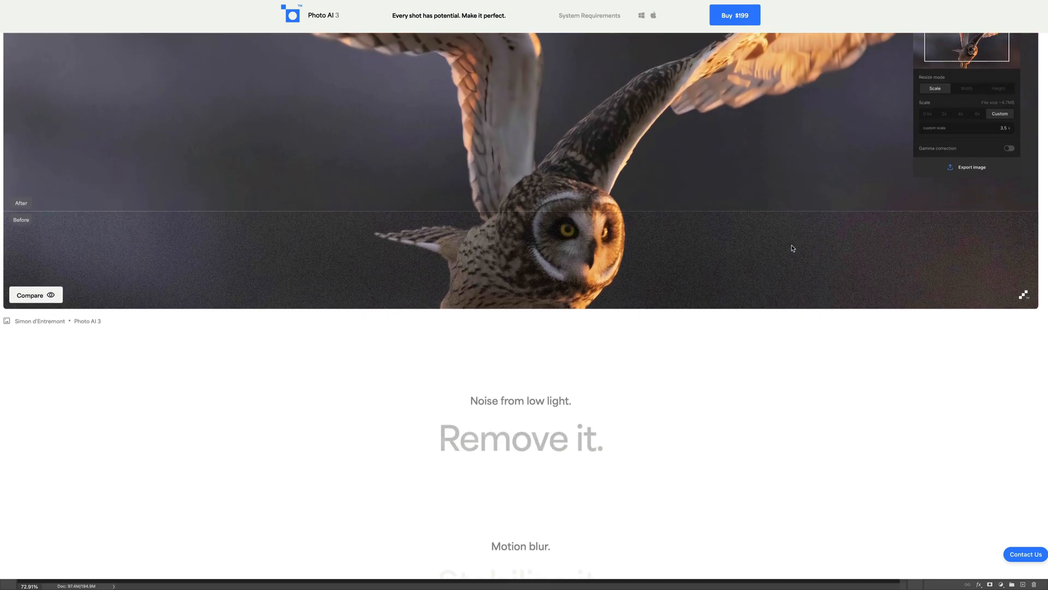
scroll(down, 3)
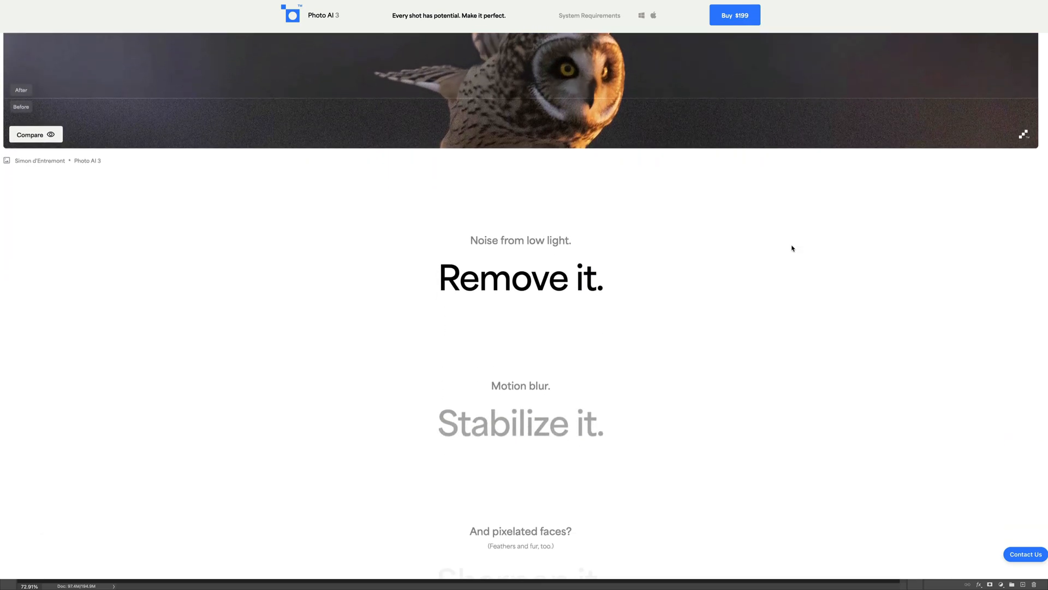
scroll(down, 3)
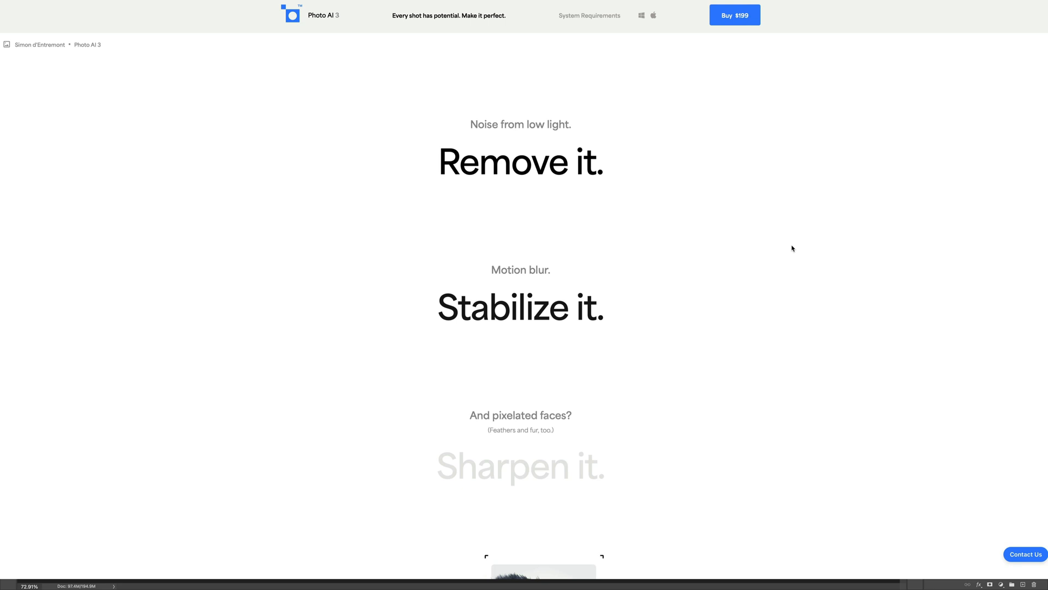
scroll(down, 3)
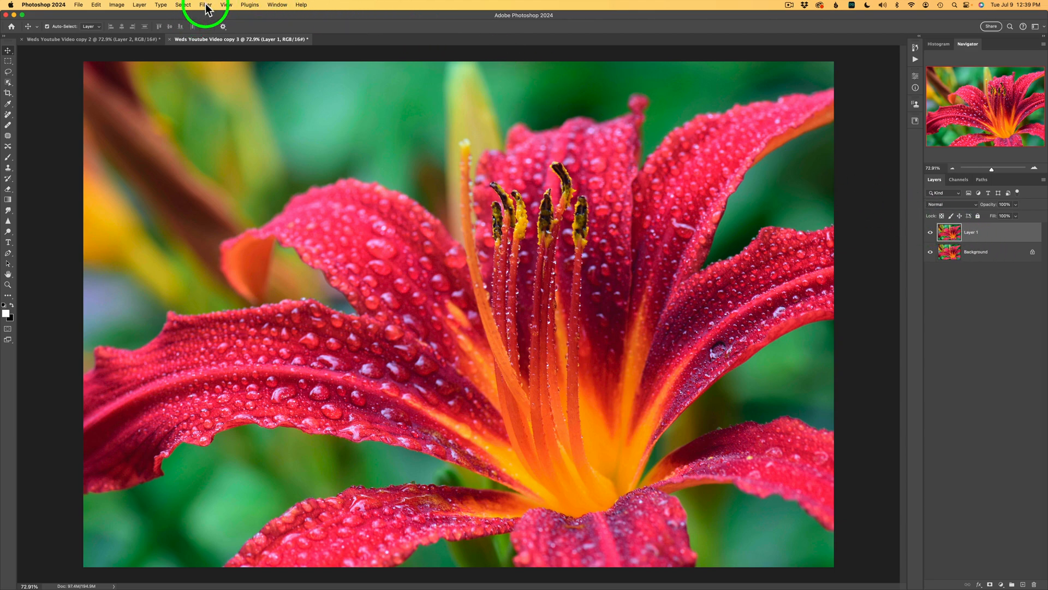
click(203, 5)
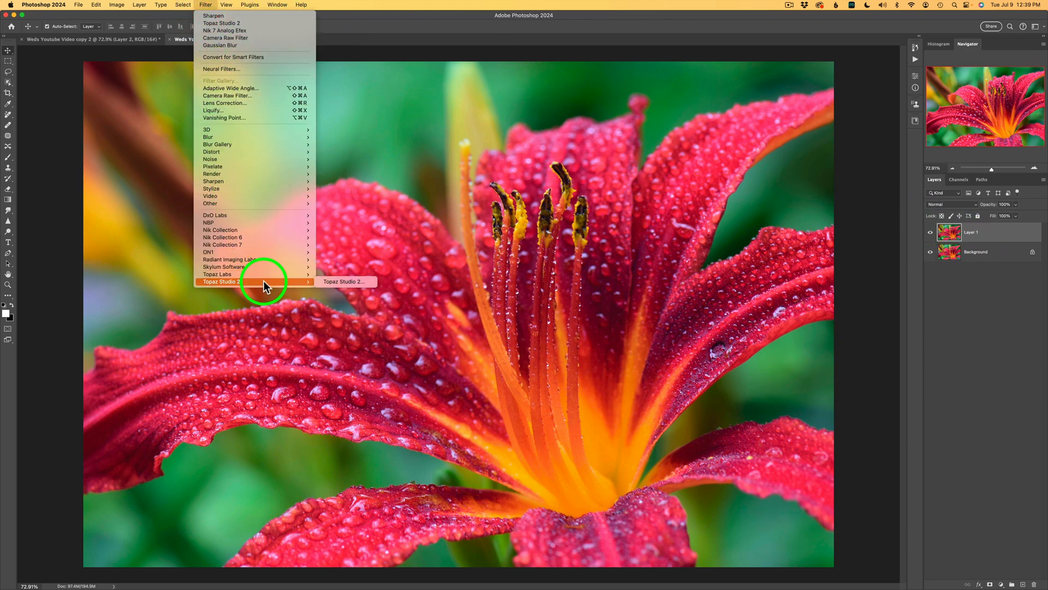
click(345, 281)
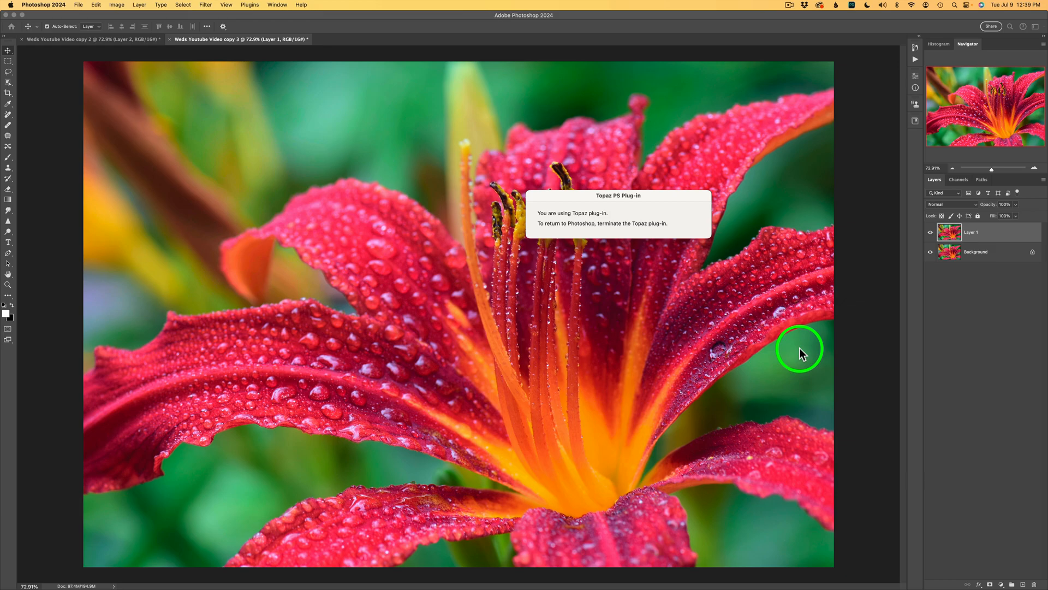
mouse_move(803, 352)
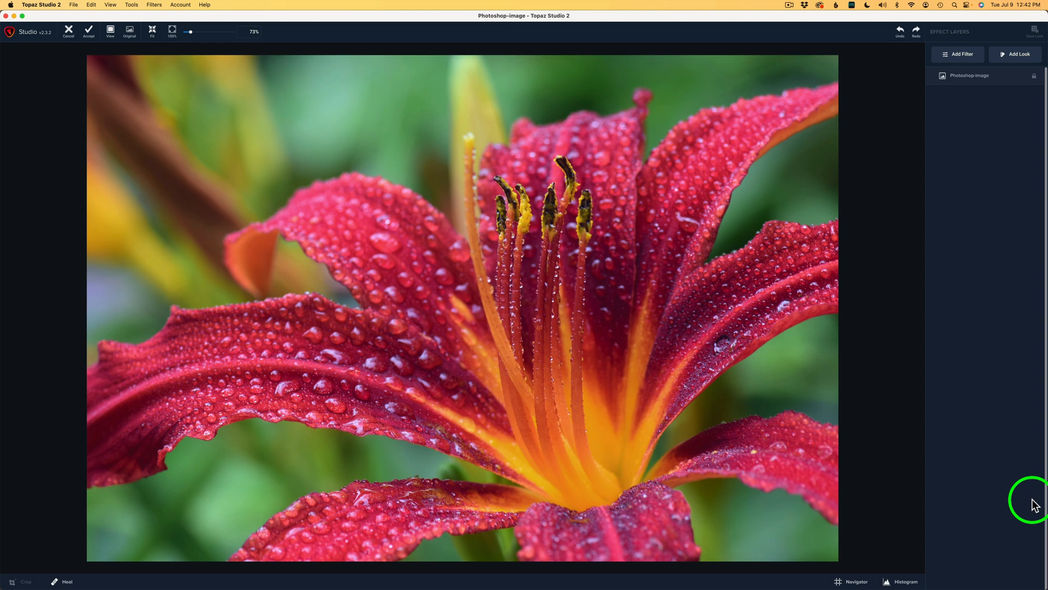
mouse_move(970, 141)
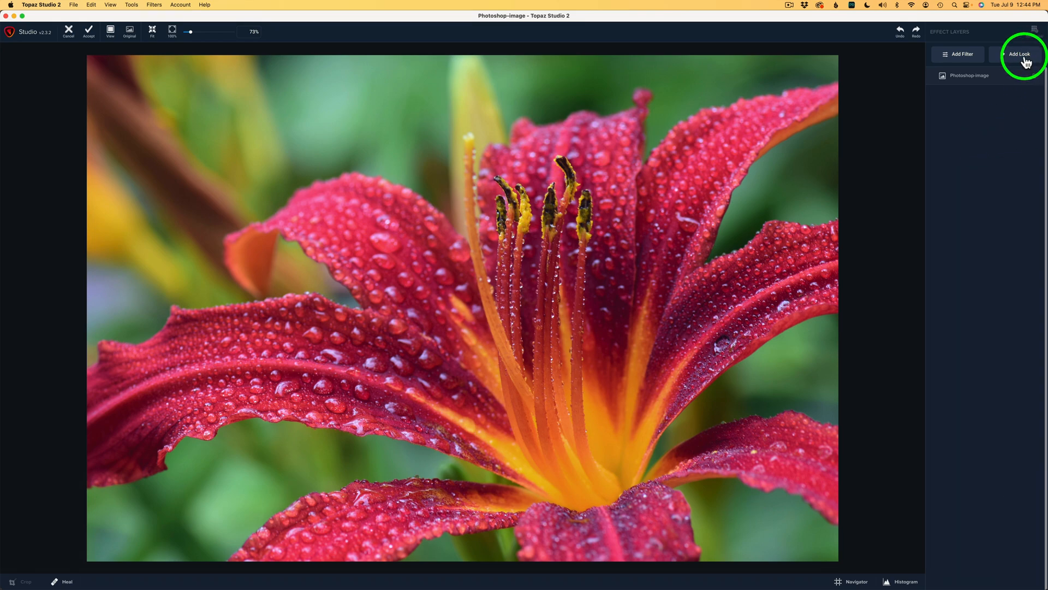
Step: Browse the Abstract look category, previewing Abstraction I then Abstraction II on the lily
click(1022, 54)
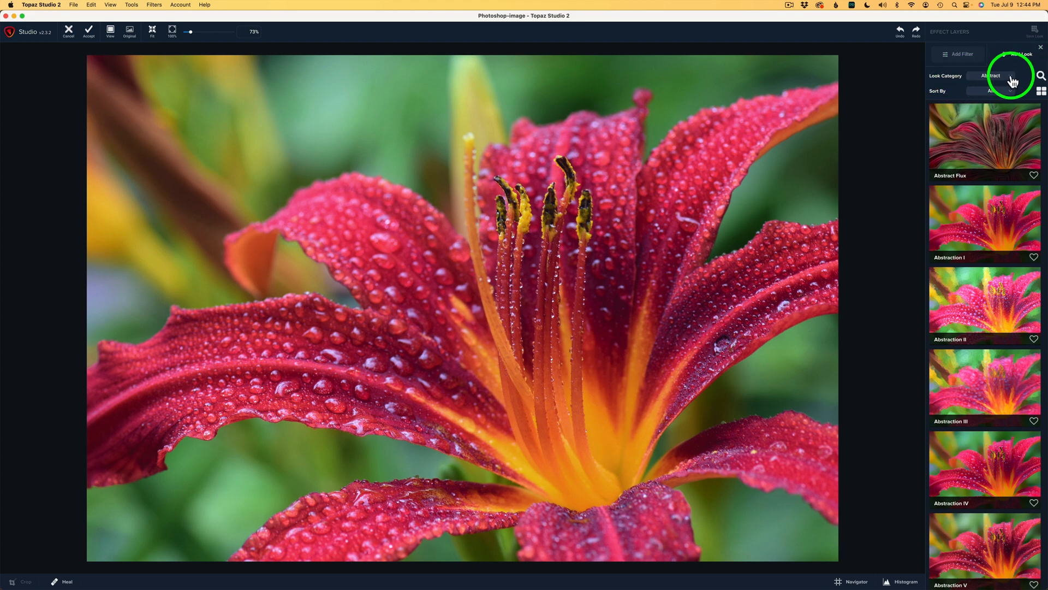
click(991, 75)
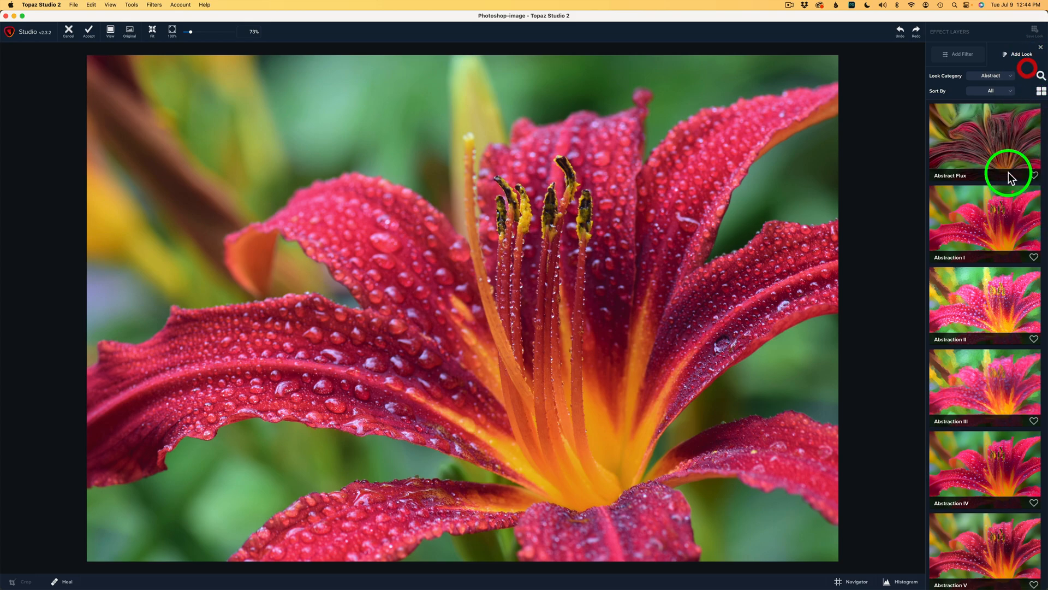
mouse_move(999, 223)
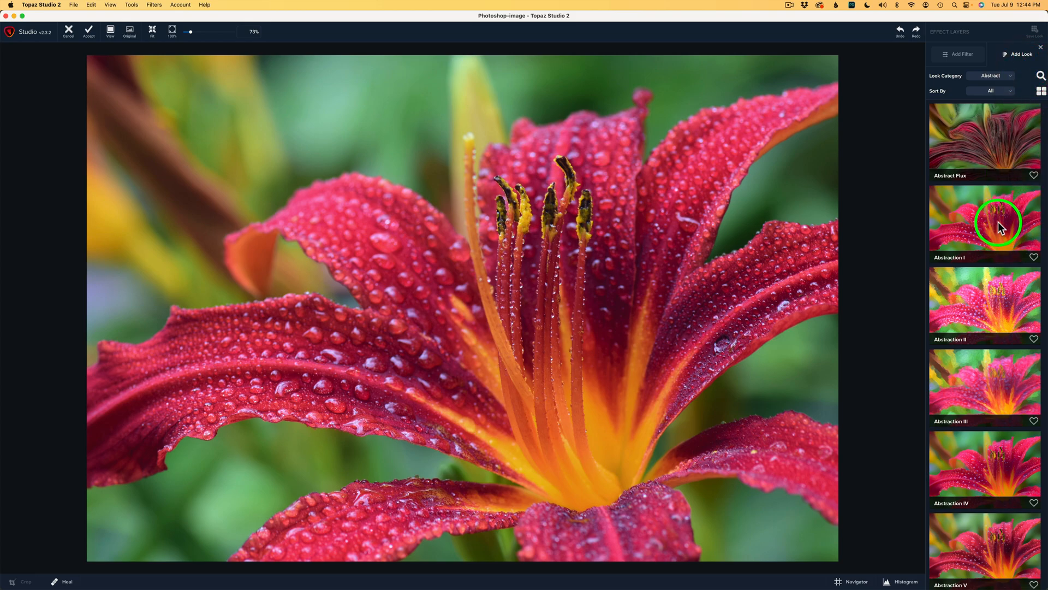
click(985, 222)
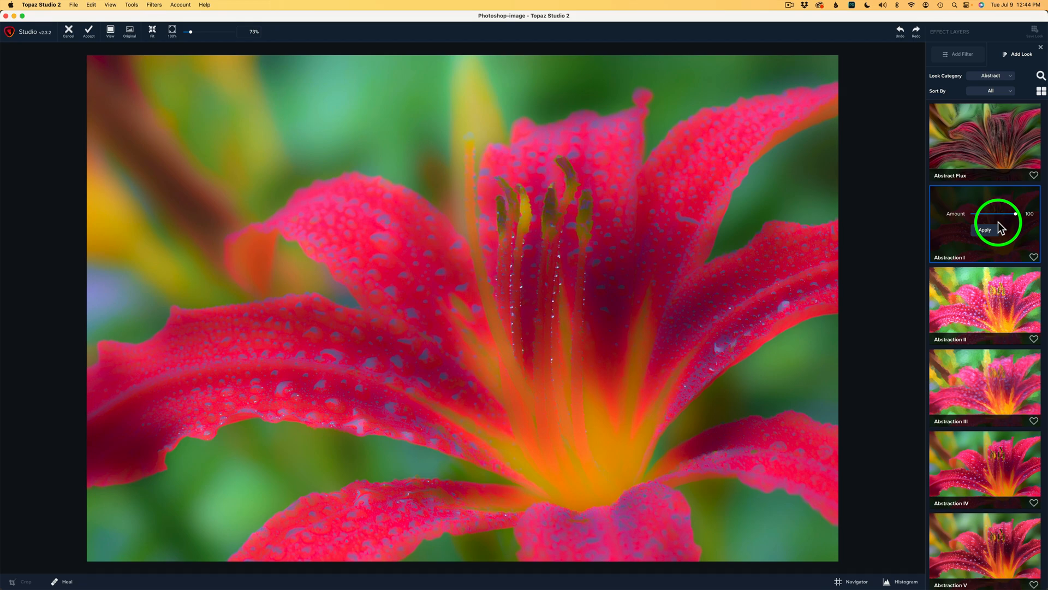
mouse_move(991, 305)
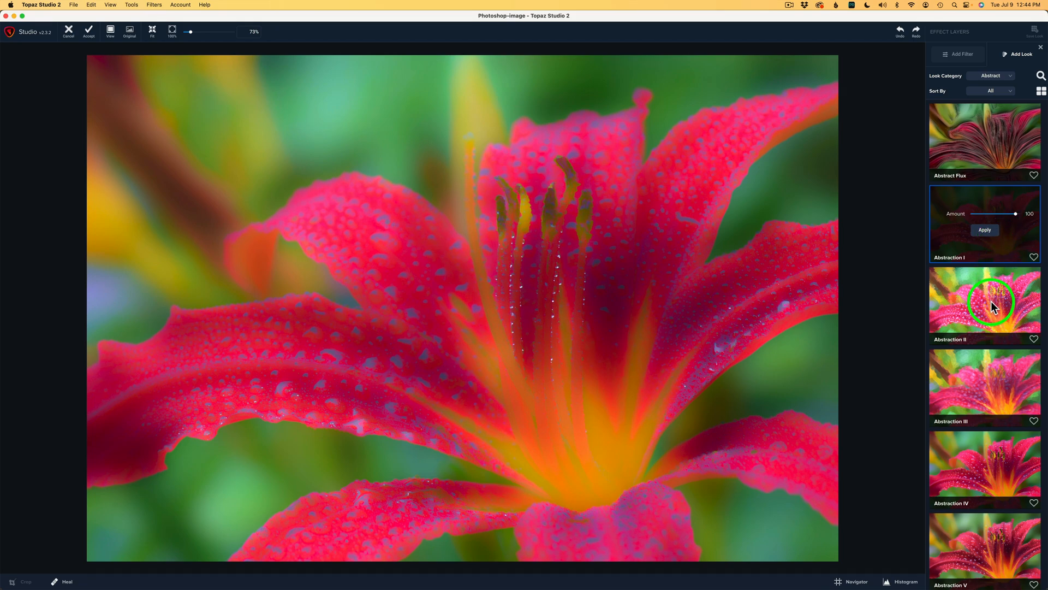
click(993, 308)
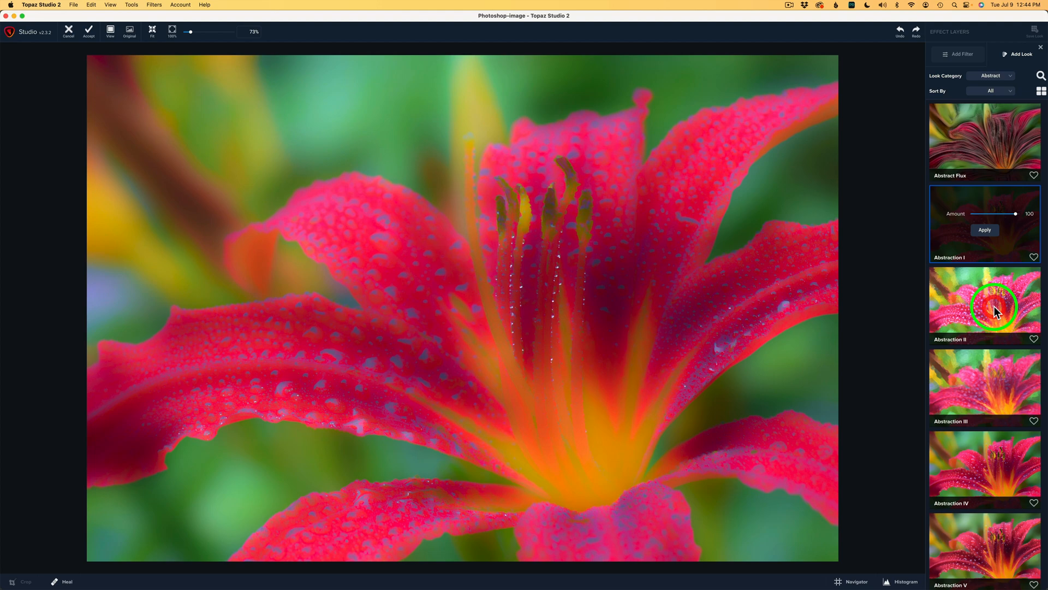
click(984, 312)
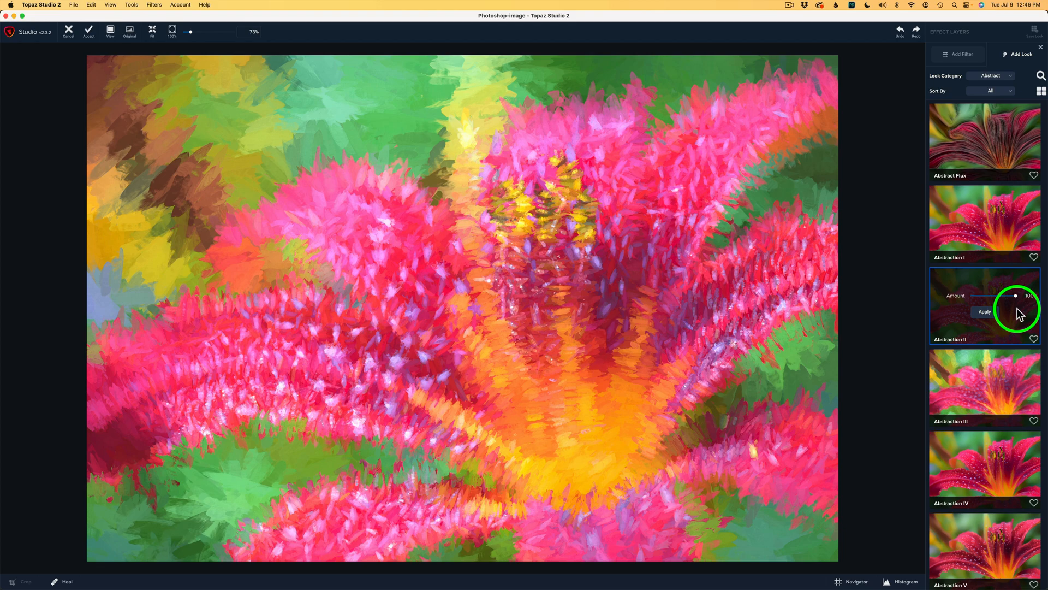
mouse_move(1018, 312)
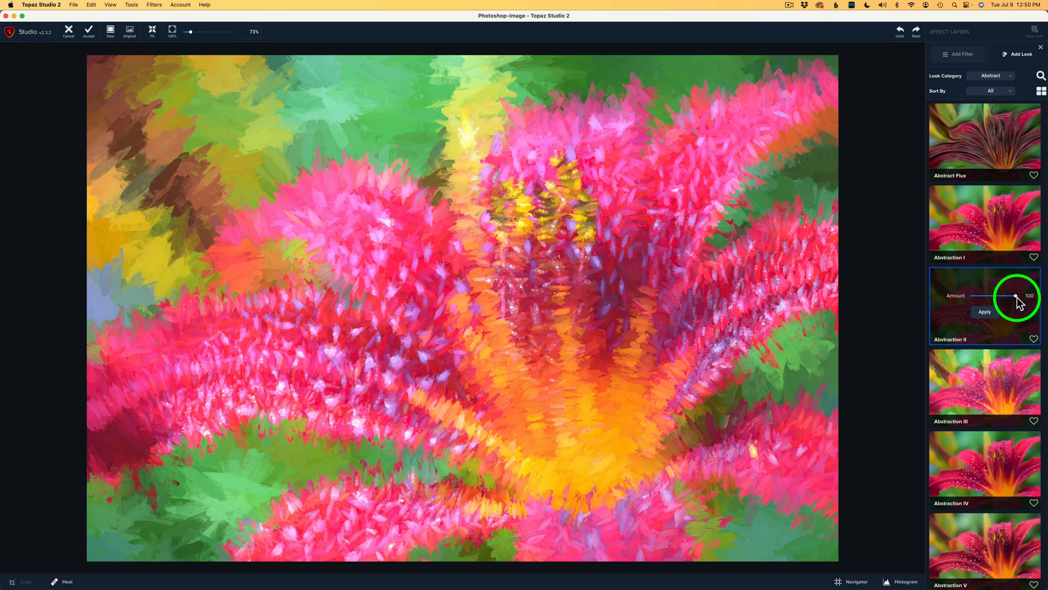
mouse_move(1013, 308)
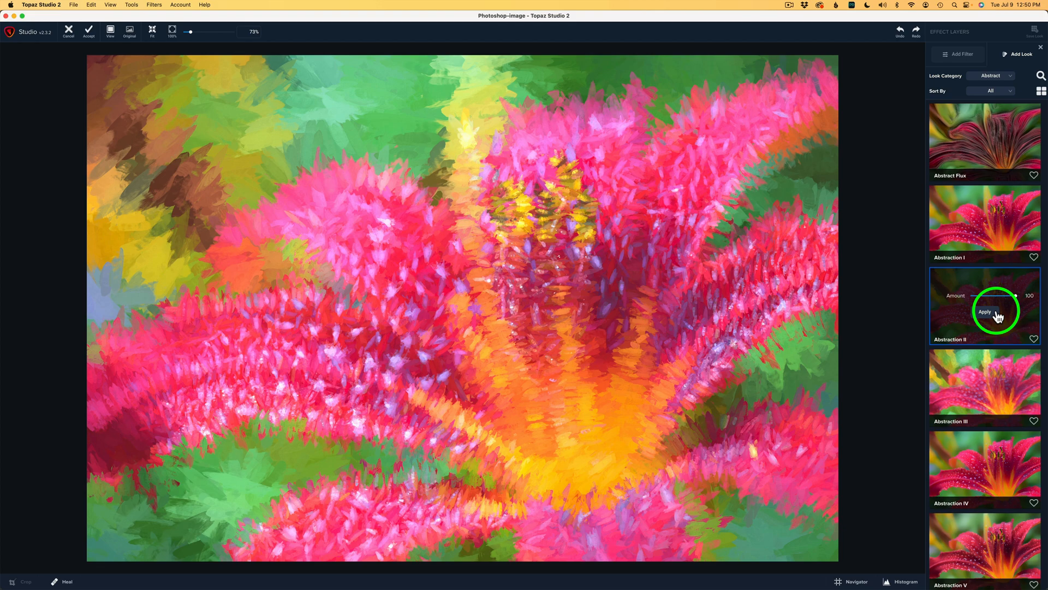
mouse_move(1007, 296)
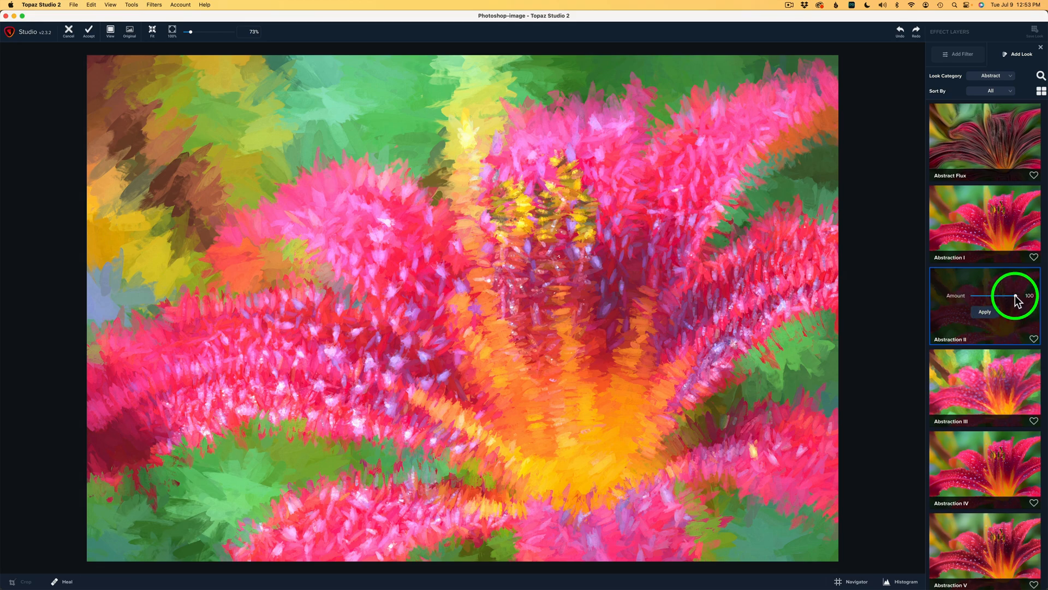
Step: Lower the Abstraction II Amount from 100 to about 50 and apply it
drag(1014, 296, 1008, 295)
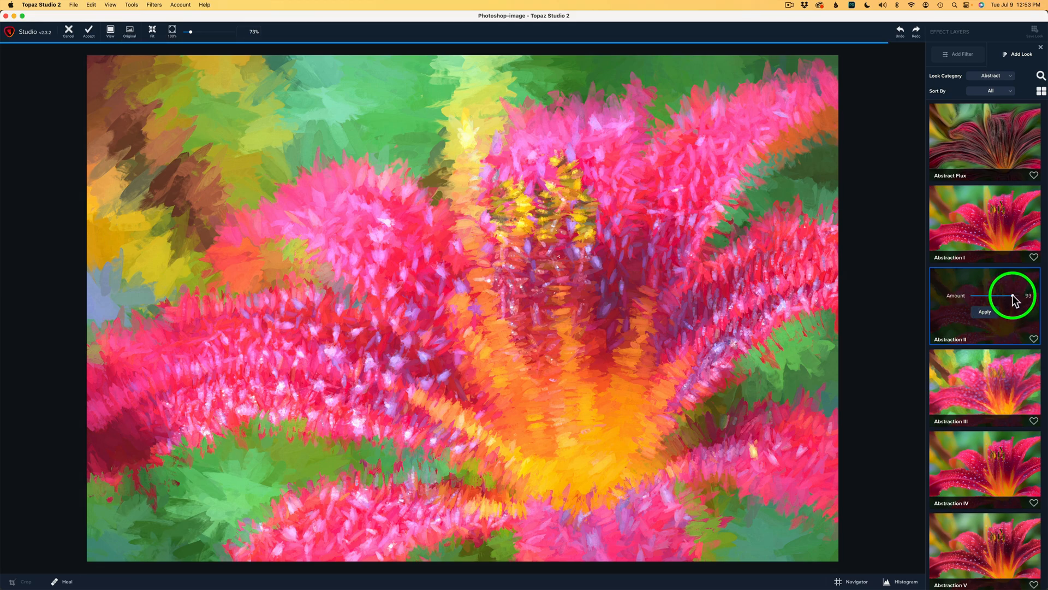
drag(1026, 296, 995, 296)
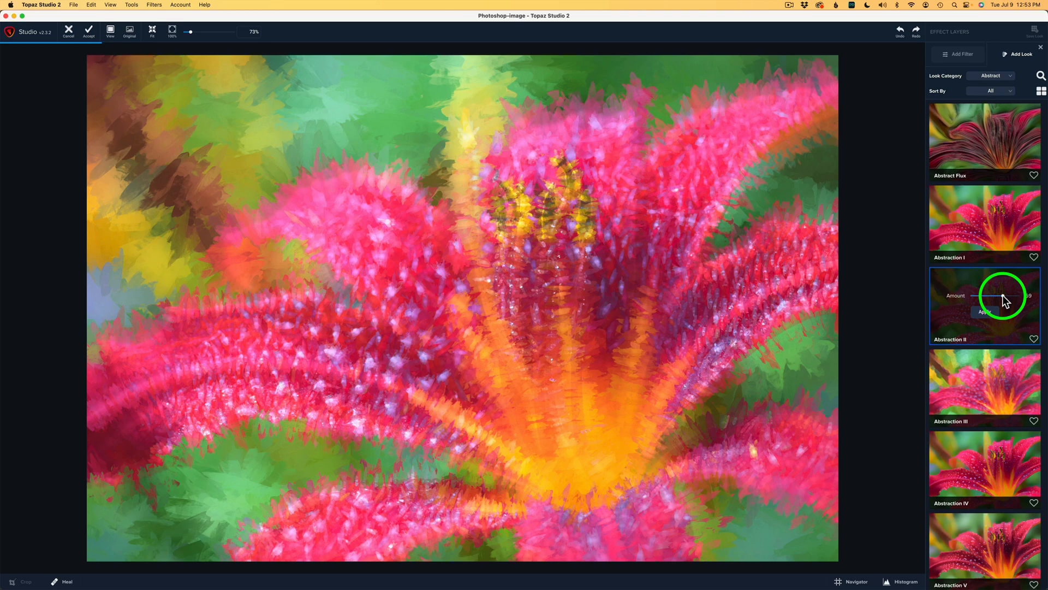
drag(1009, 296, 979, 296)
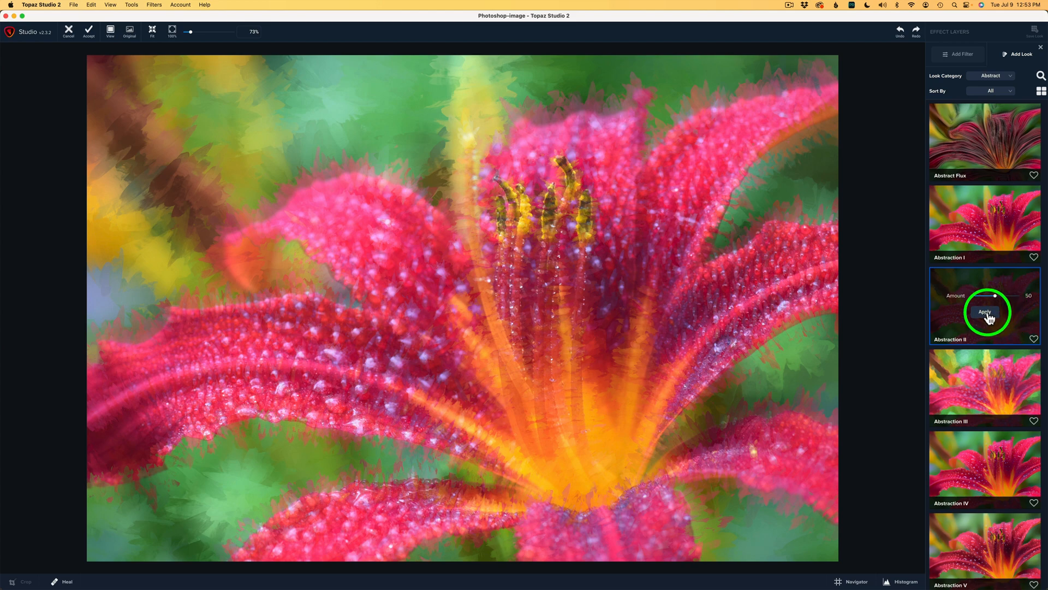
click(985, 312)
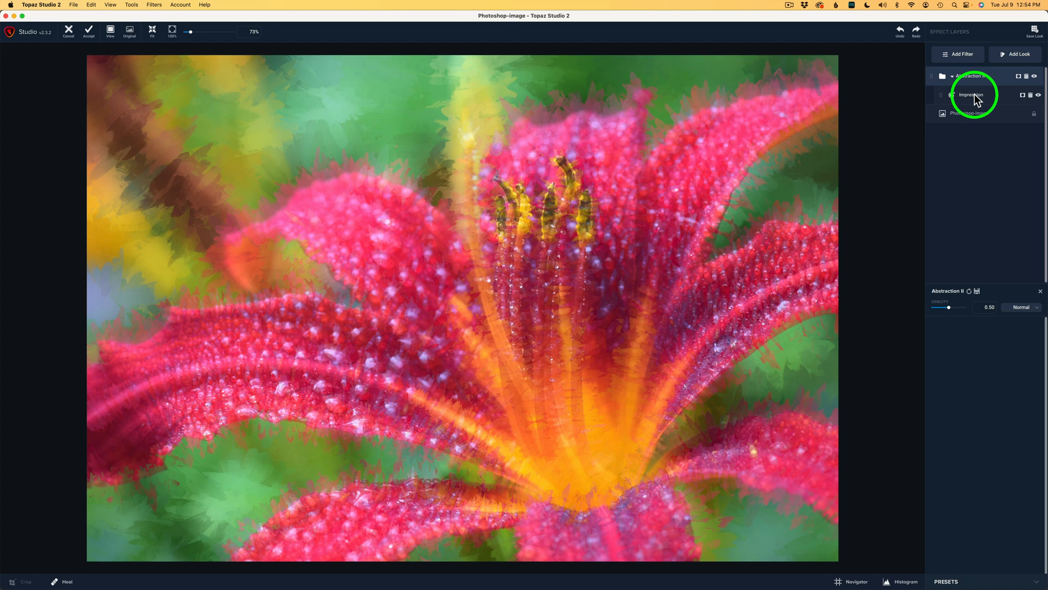
click(972, 94)
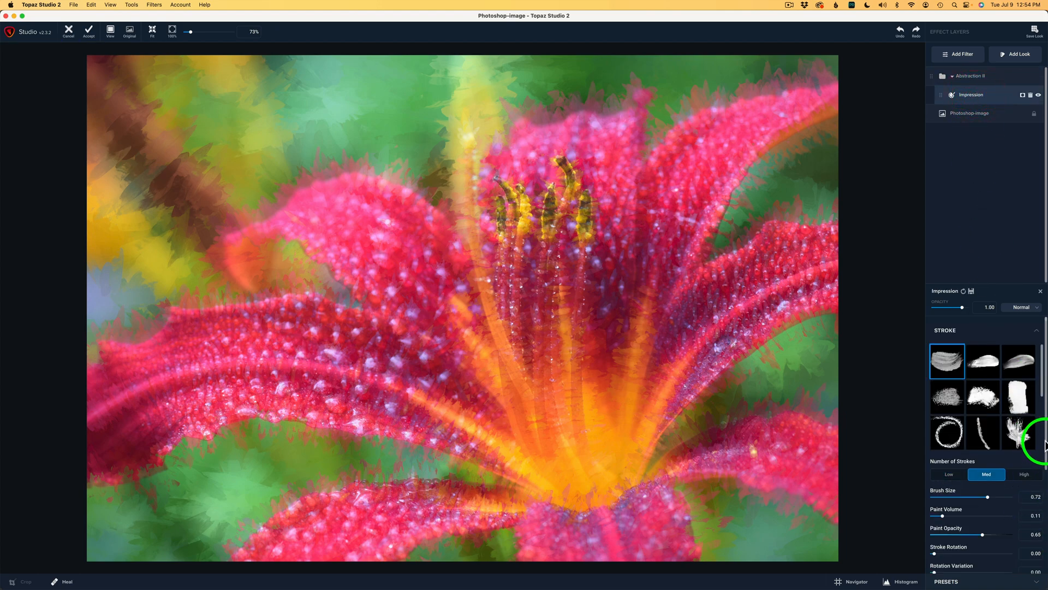
scroll(down, 3)
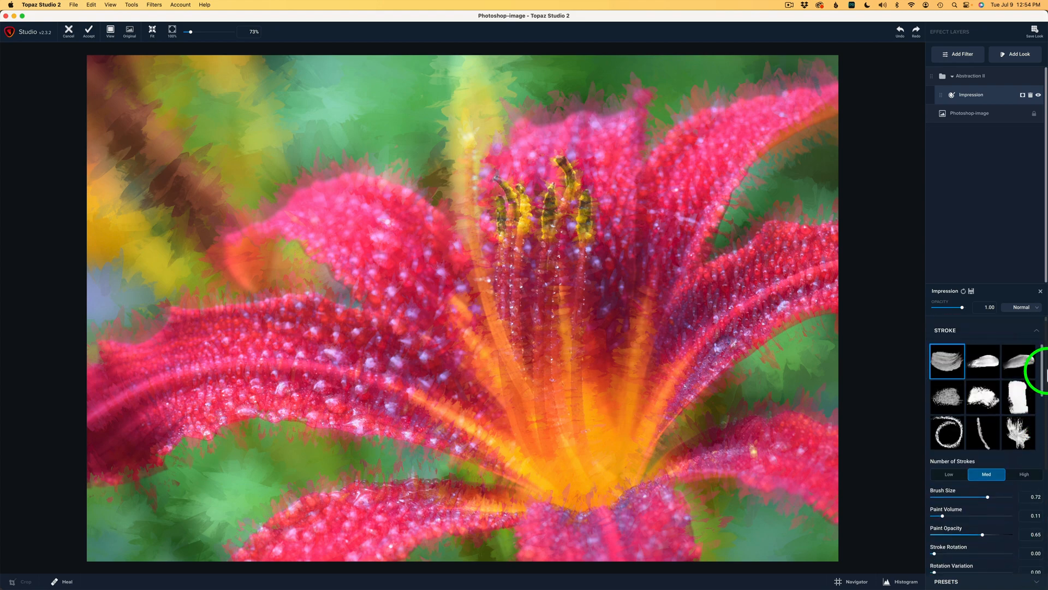
mouse_move(1009, 269)
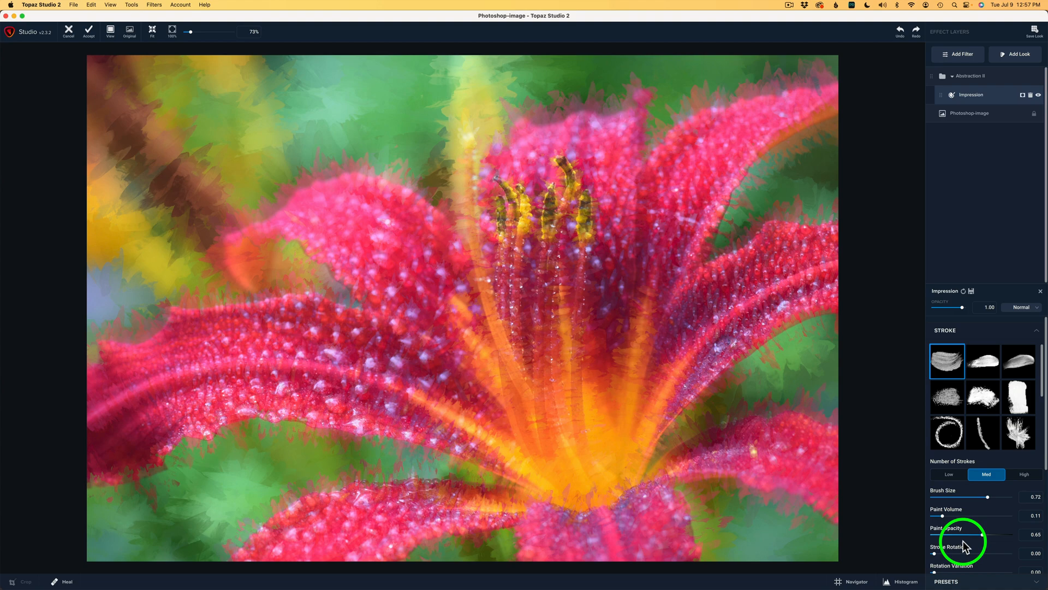
mouse_move(1017, 53)
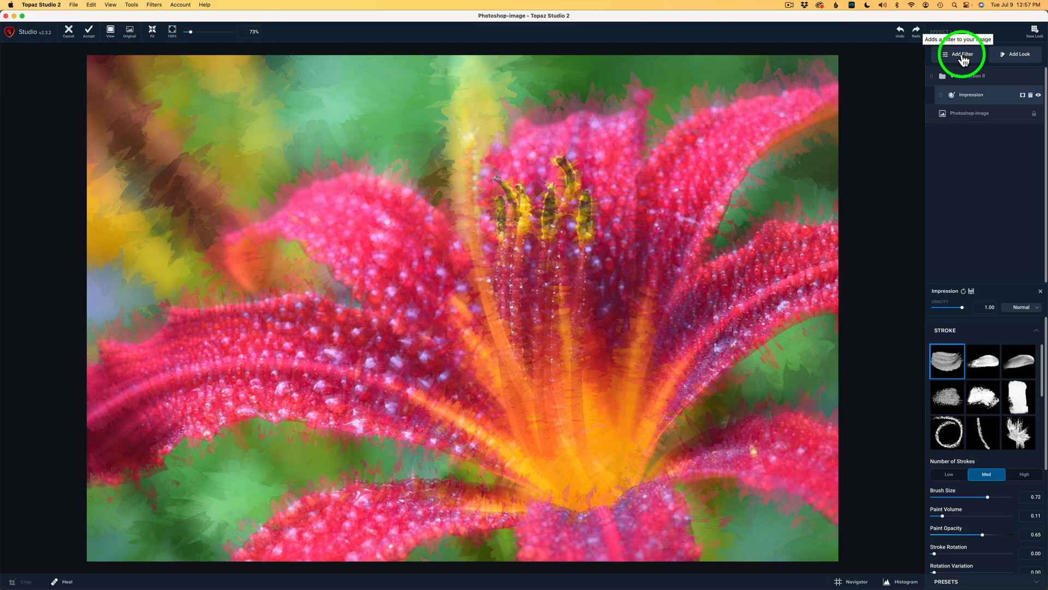
Step: Add a Texture filter from the Stylistic group above the look, keeping the texture Group at All
click(958, 55)
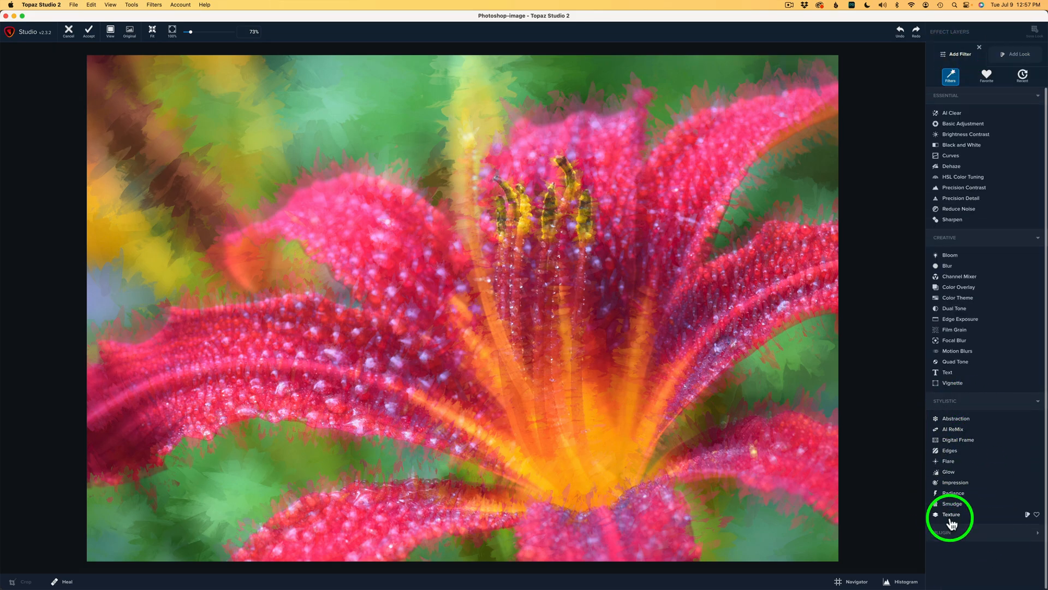
click(950, 513)
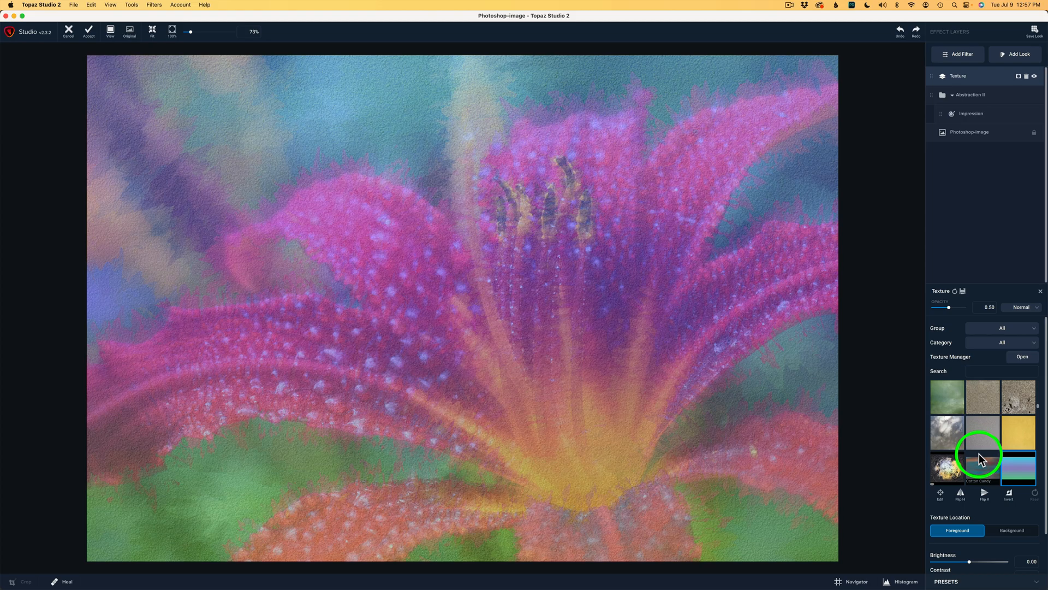
mouse_move(989, 439)
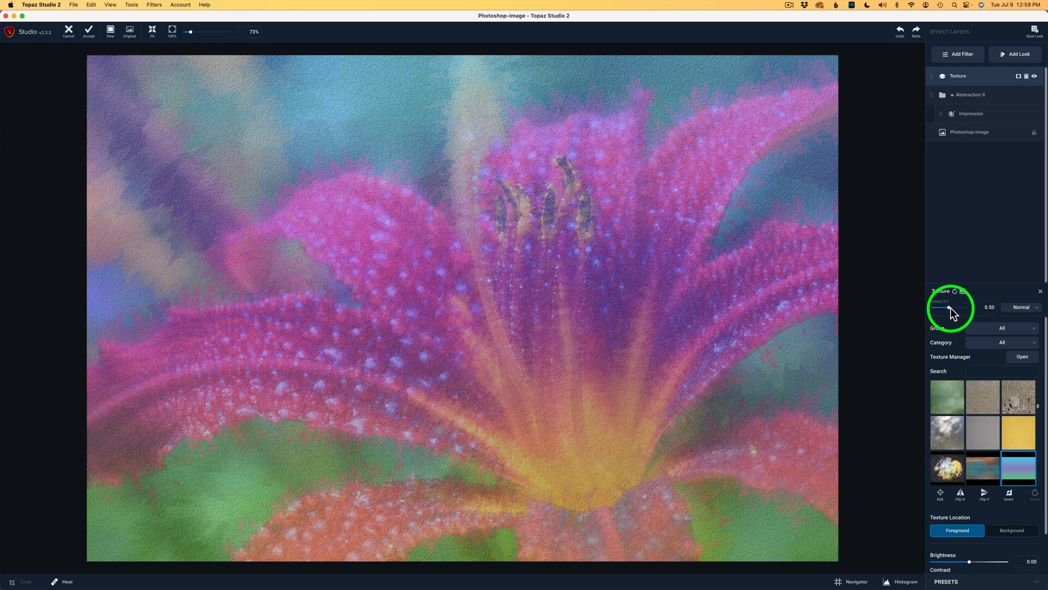
mouse_move(950, 312)
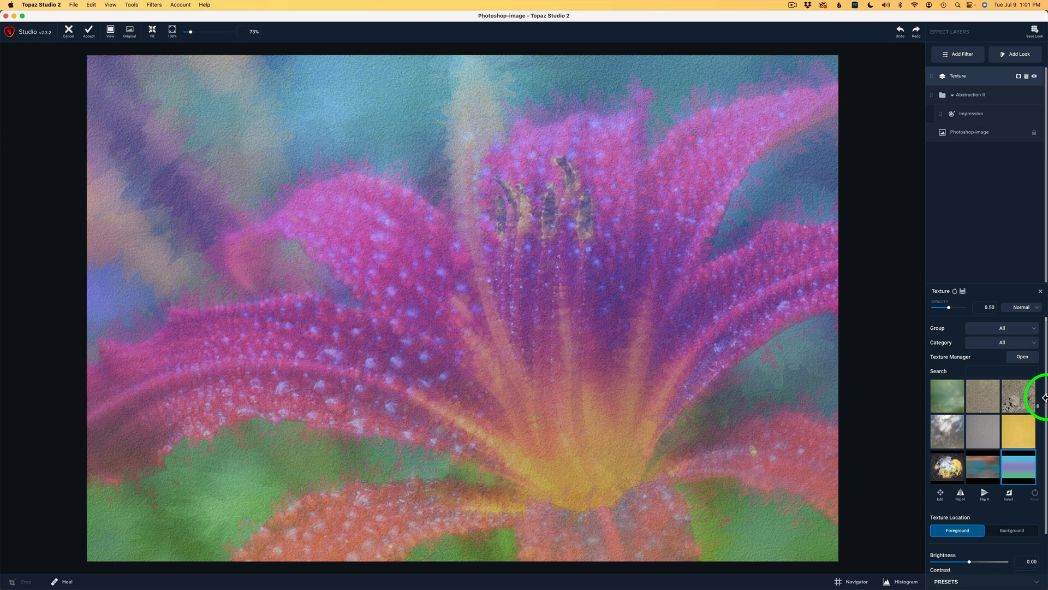
mouse_move(1035, 362)
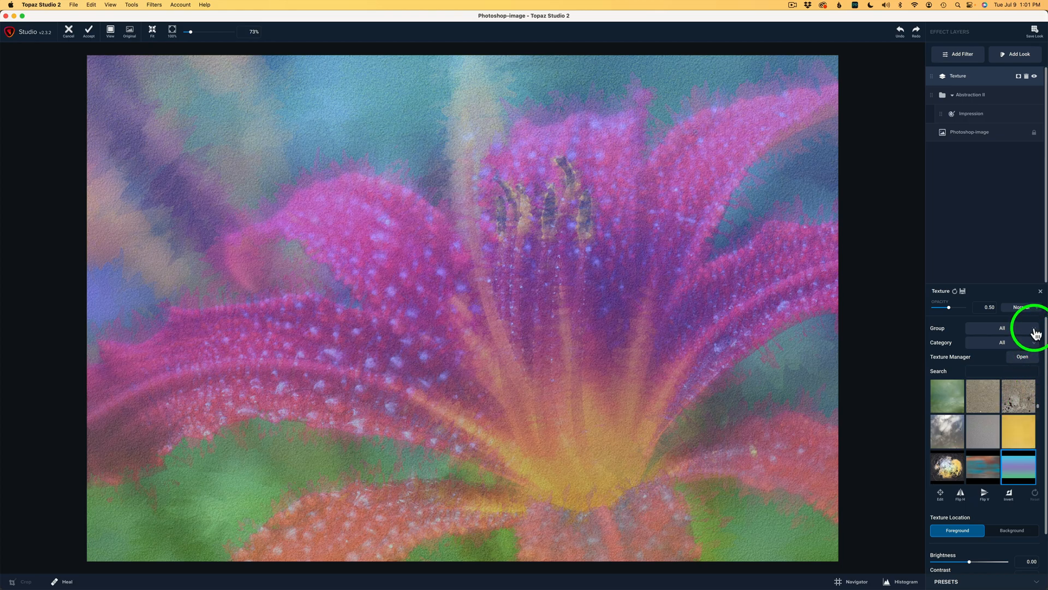
click(1024, 327)
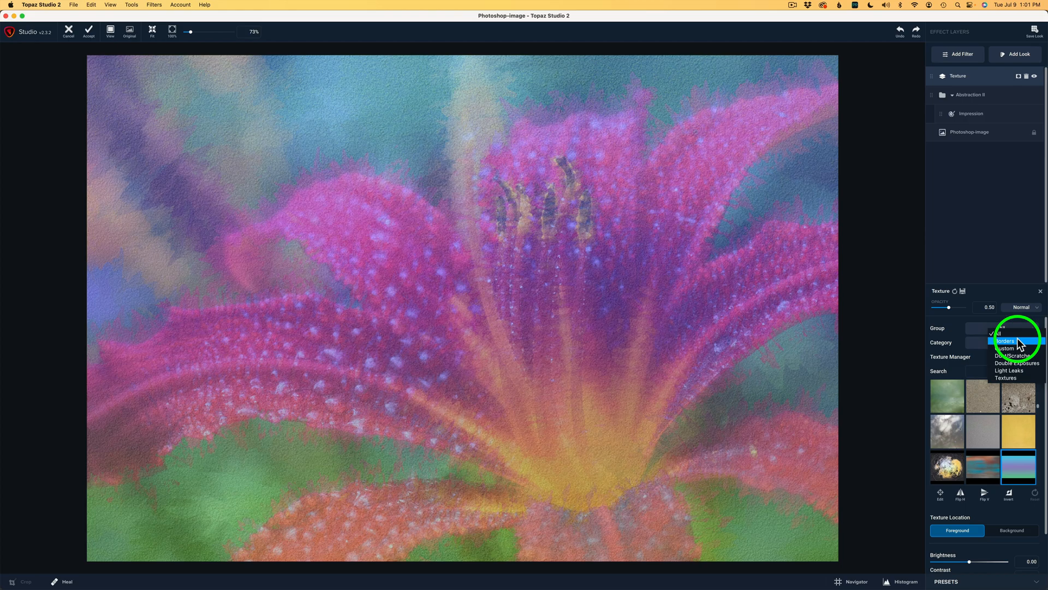
mouse_move(1014, 356)
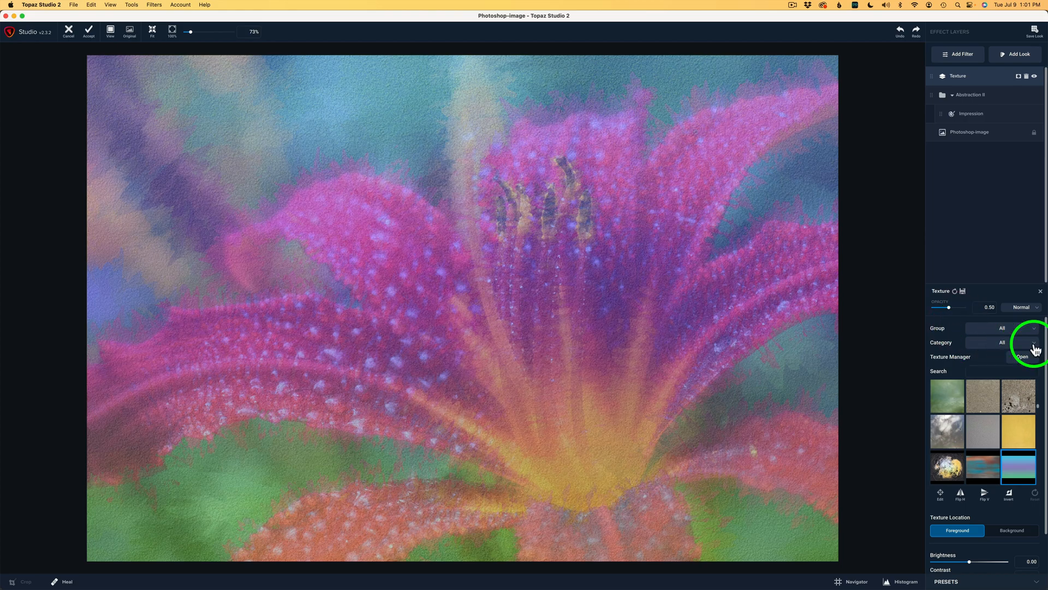
click(1034, 328)
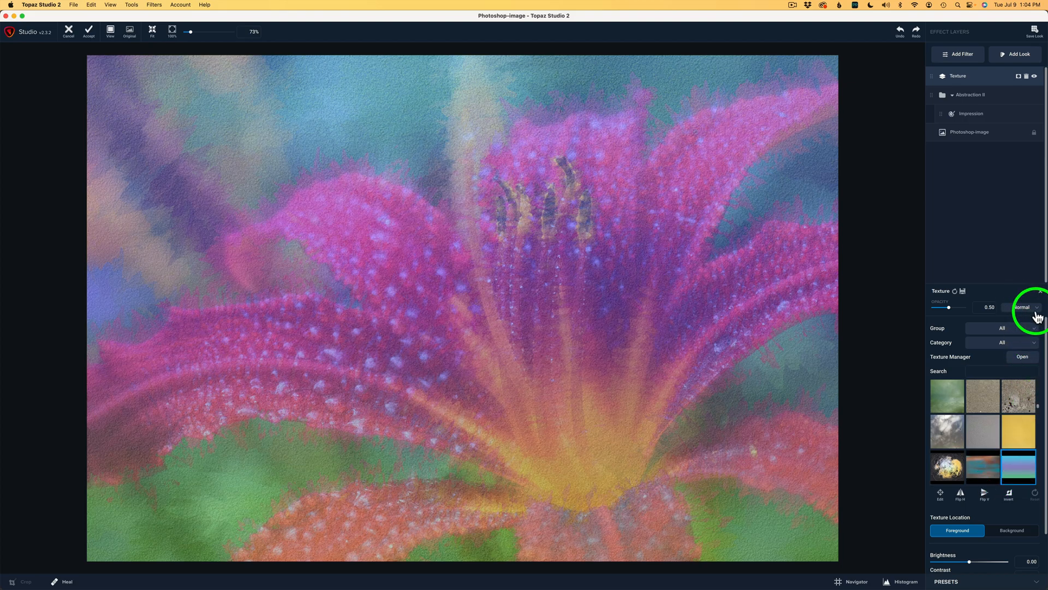
mouse_move(1037, 310)
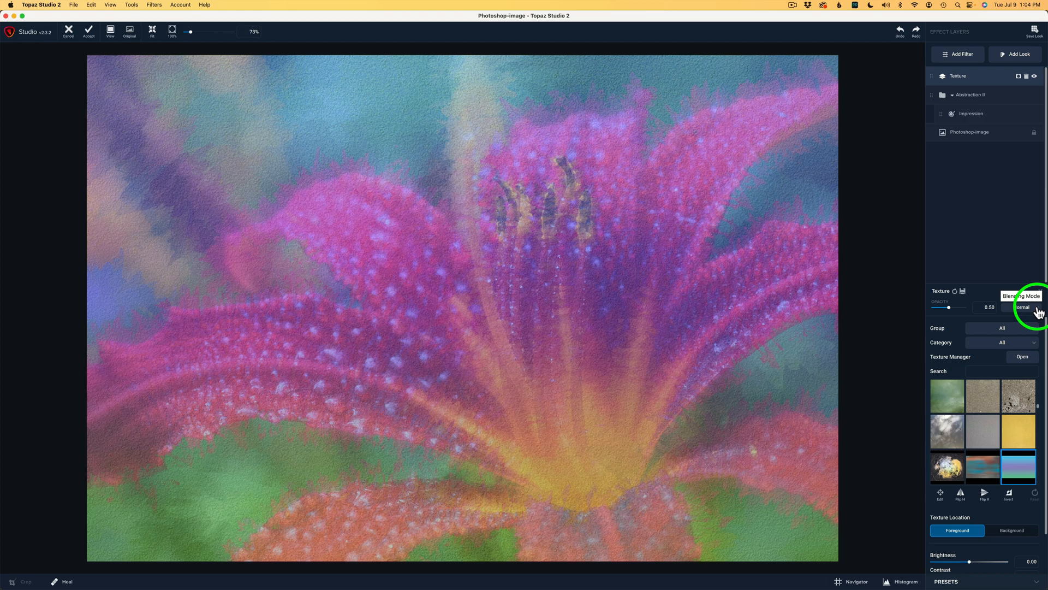
click(1031, 307)
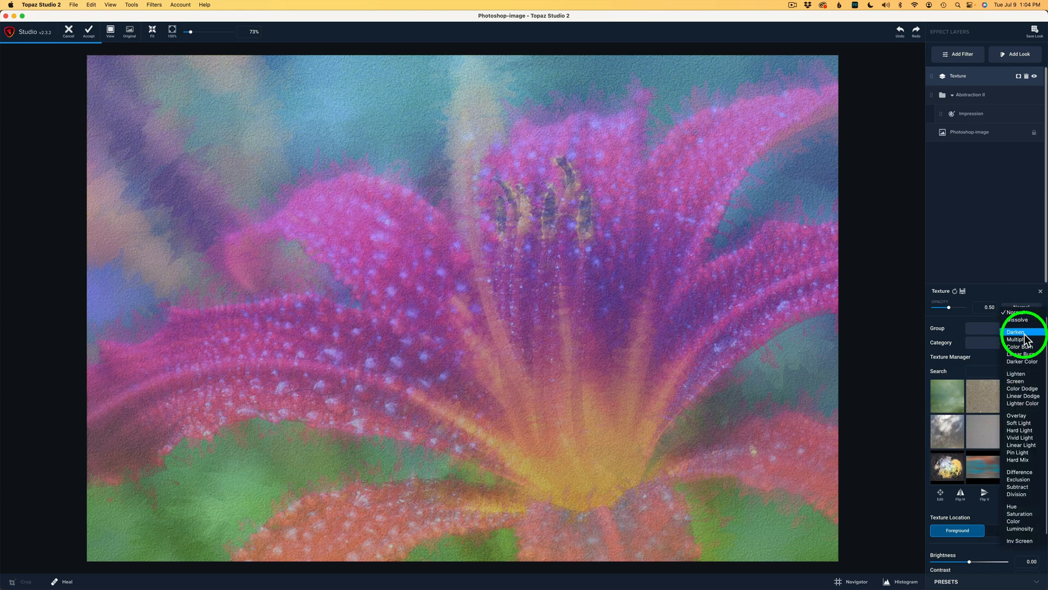
click(1018, 338)
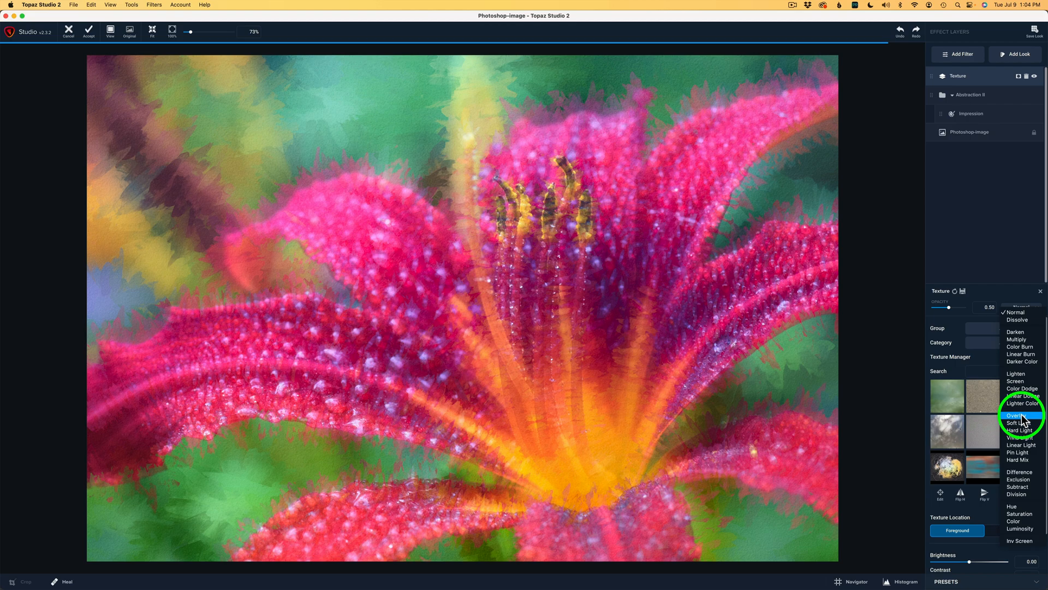
click(1015, 431)
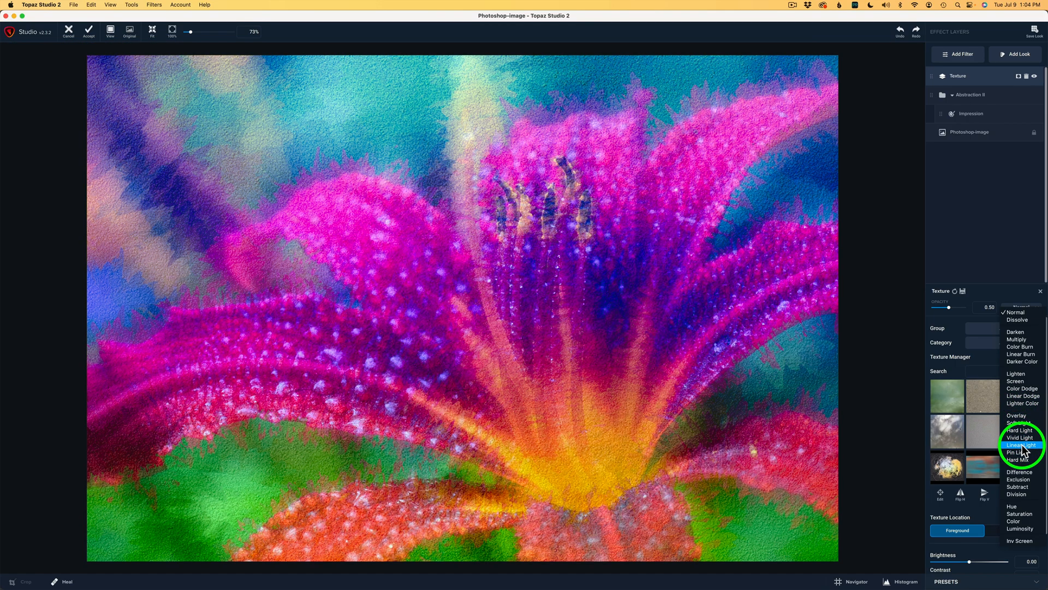
click(1021, 437)
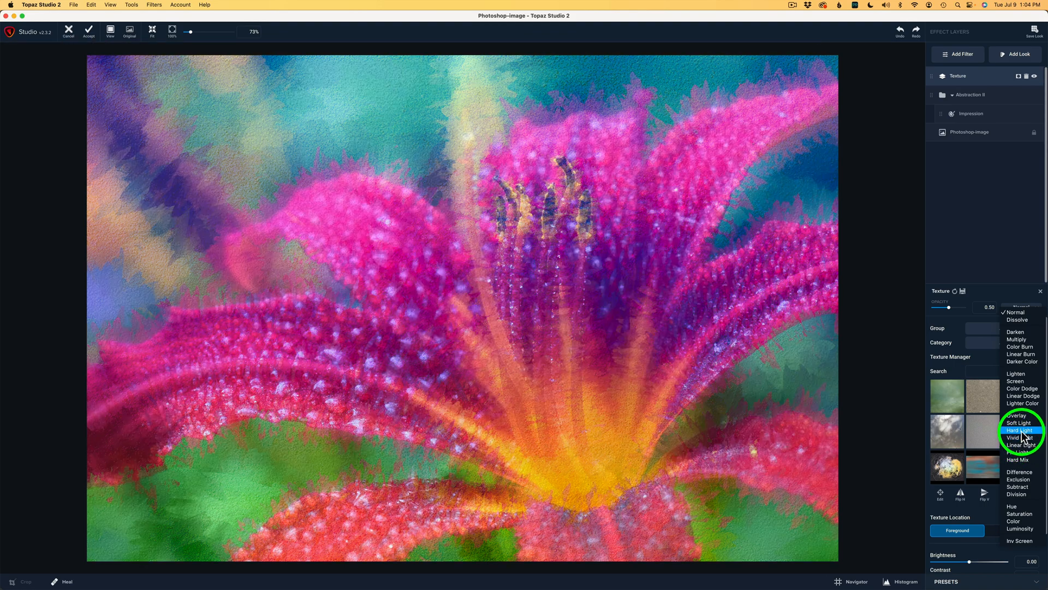
click(1014, 312)
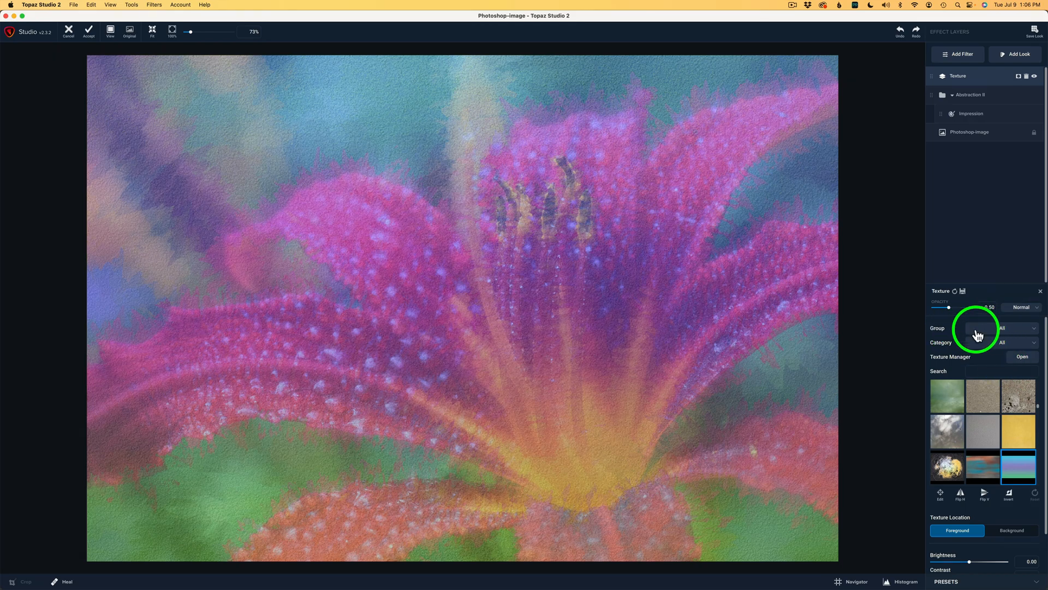
Step: Replace the canvas overlay with the dark blue swirly texture from the thumbnails
click(1019, 431)
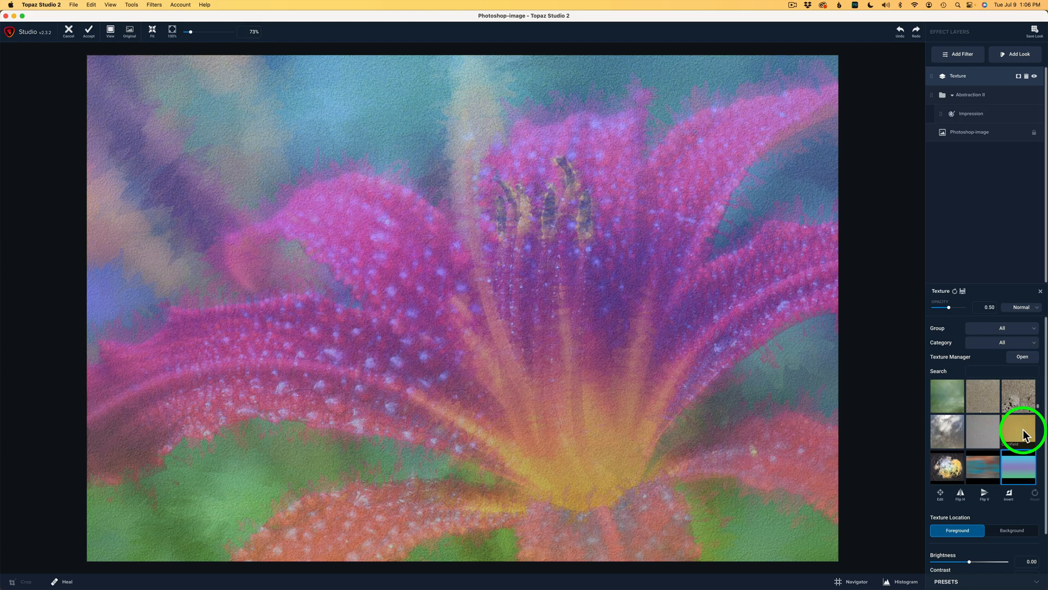
scroll(down, 3)
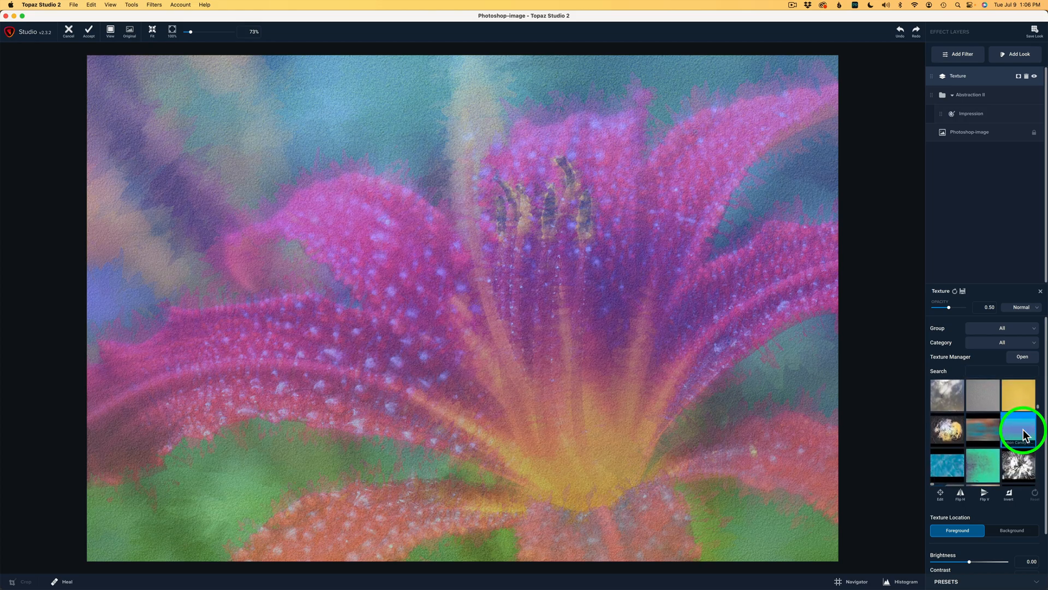
scroll(down, 3)
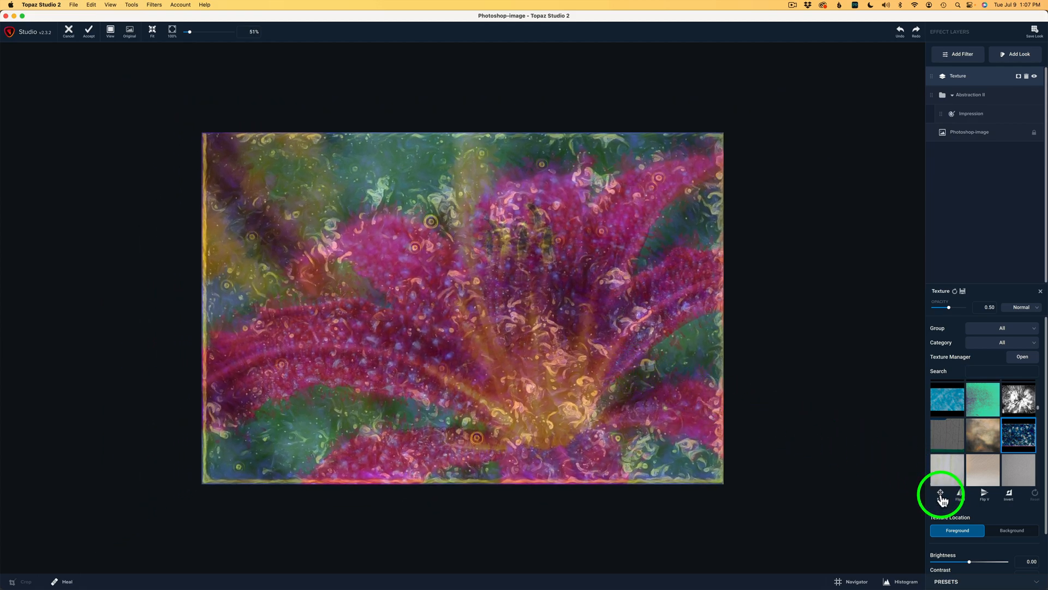
Step: Edit the texture's transform, enlarging it past the photo edges and recentring it over the flower
click(939, 495)
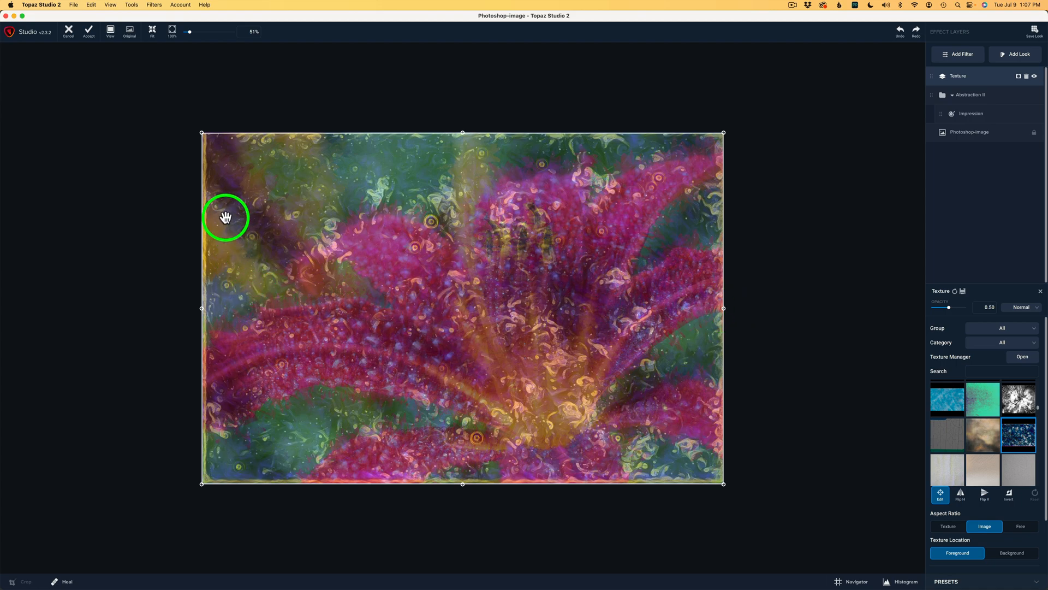
mouse_move(203, 365)
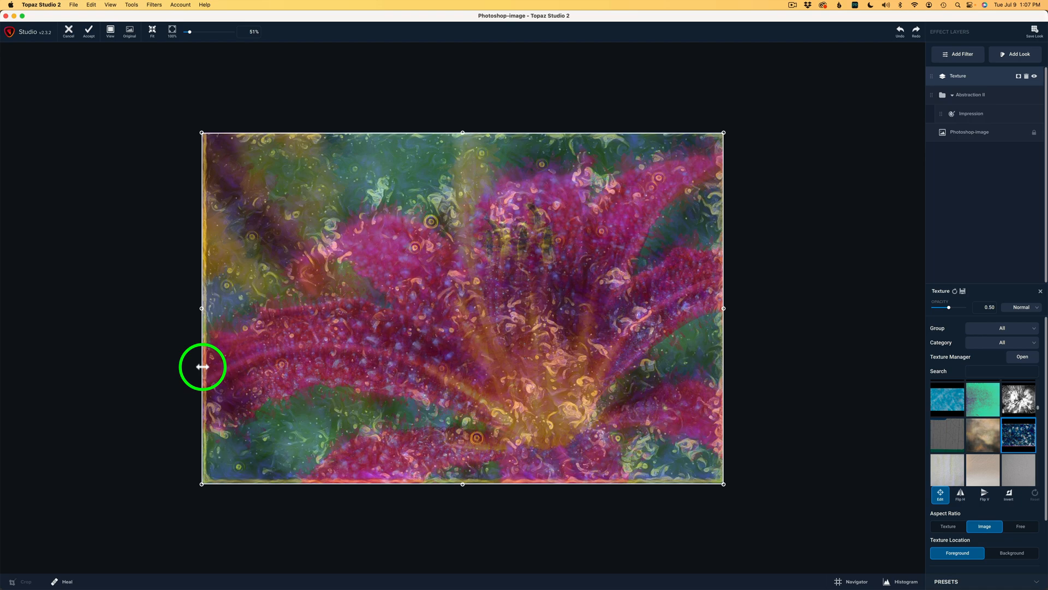
mouse_move(727, 309)
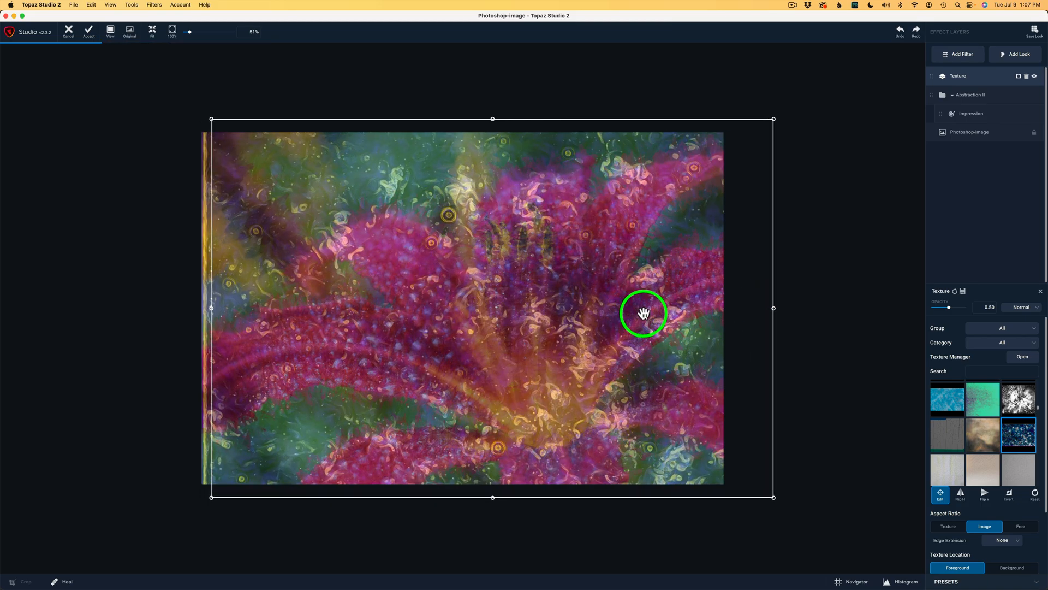
drag(644, 313, 621, 314)
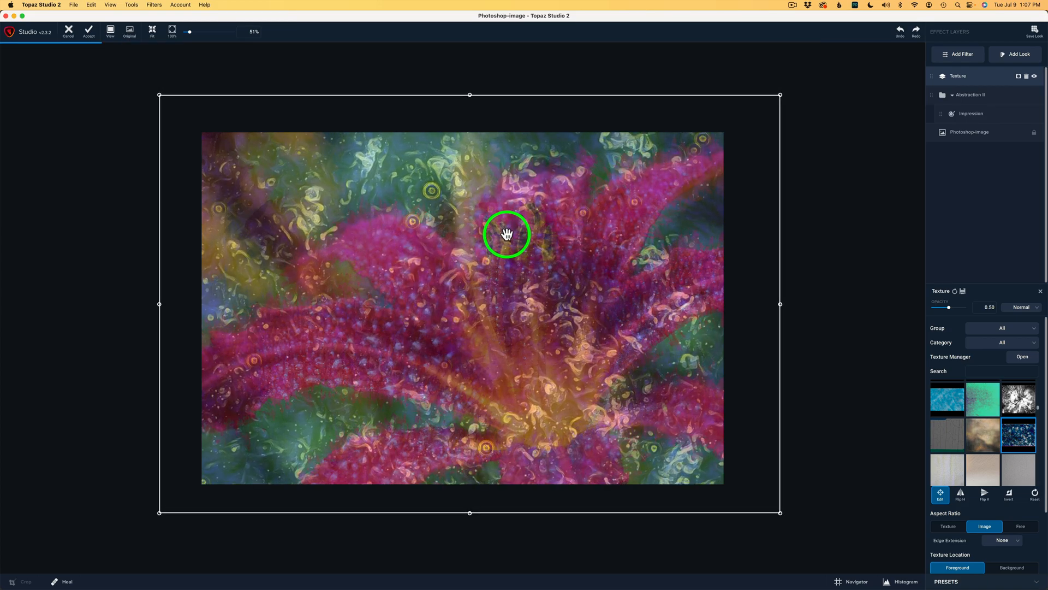
drag(505, 234, 504, 220)
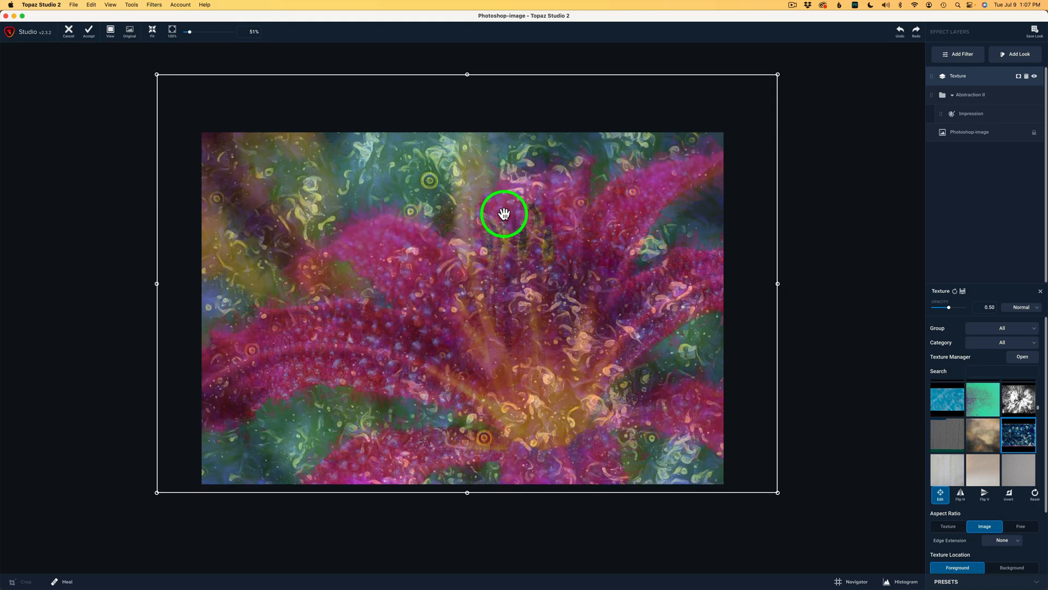
mouse_move(525, 221)
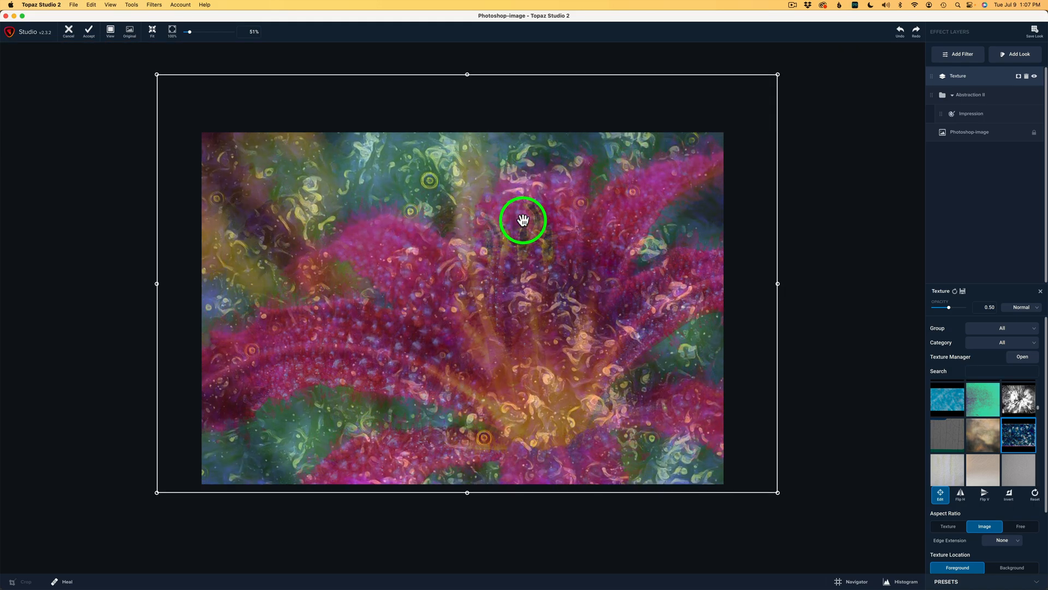
click(940, 493)
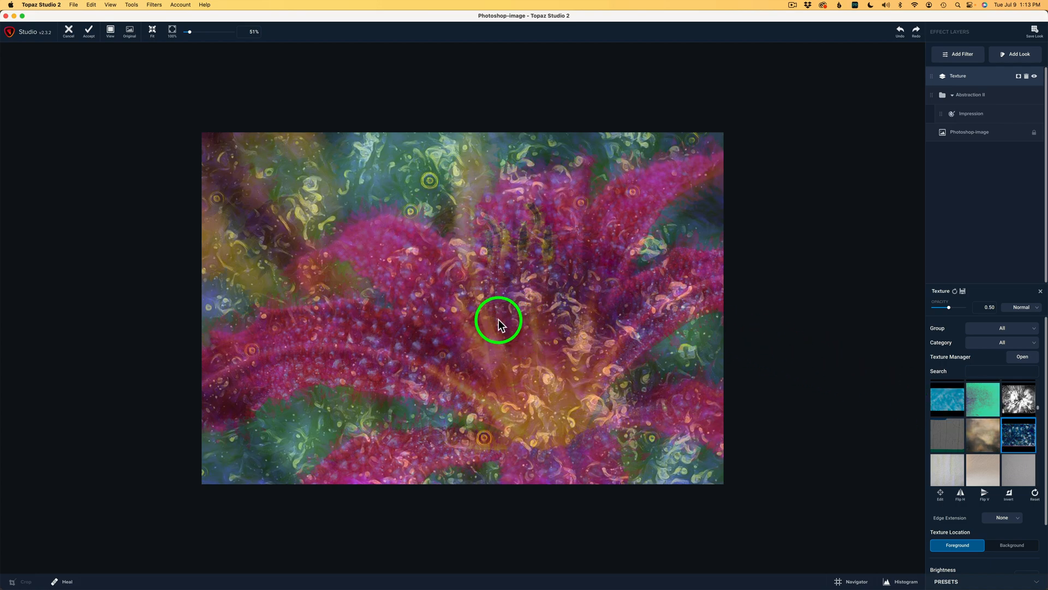
mouse_move(845, 272)
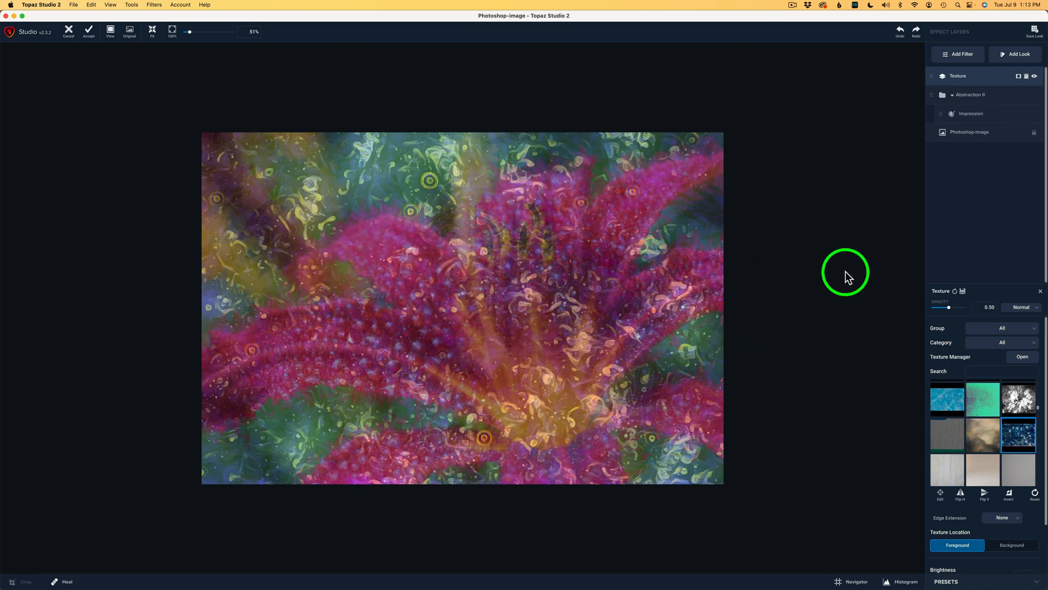
mouse_move(1035, 307)
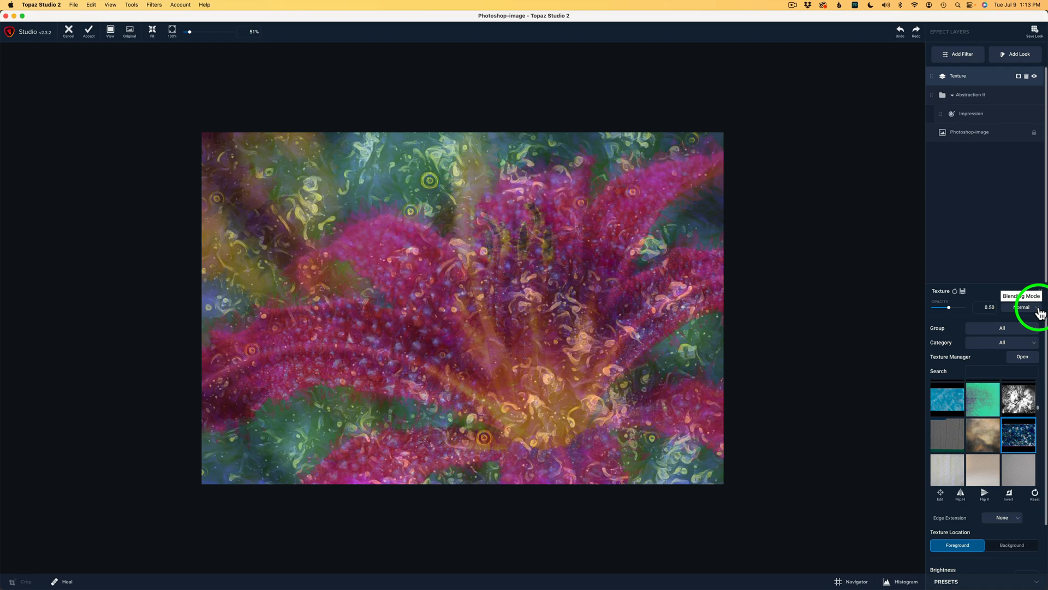
Step: Set the Texture blending mode to Luminosity and reduce its opacity from 0.50 to about 0.15
click(1027, 307)
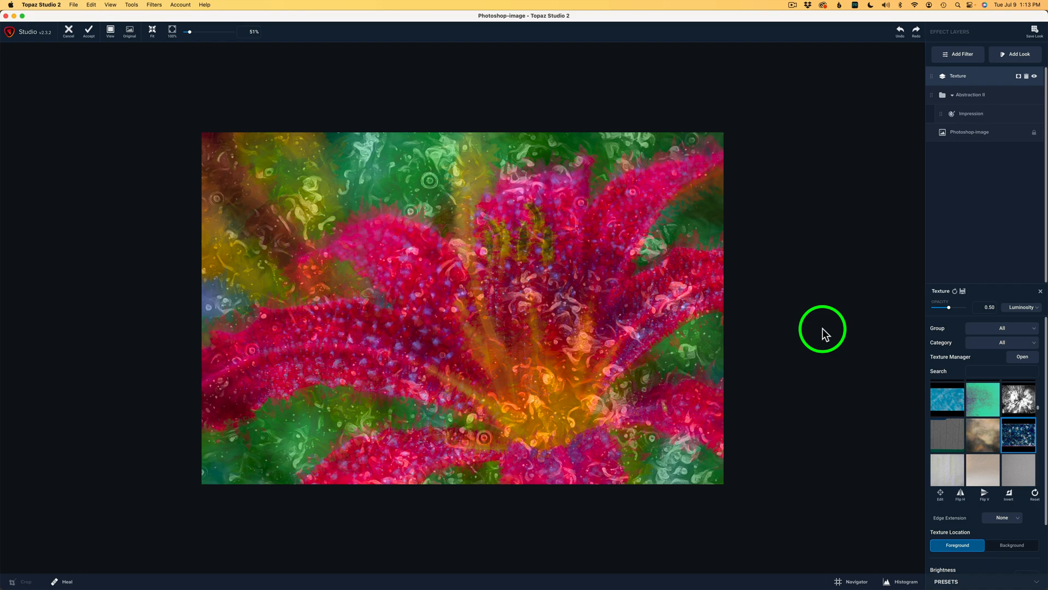
mouse_move(948, 310)
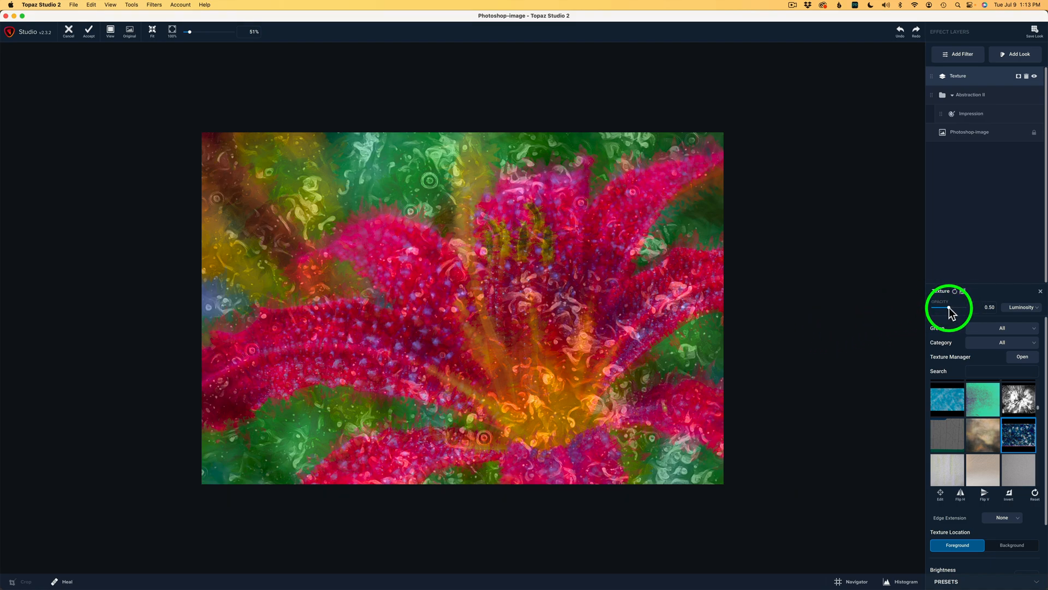
drag(949, 308, 942, 308)
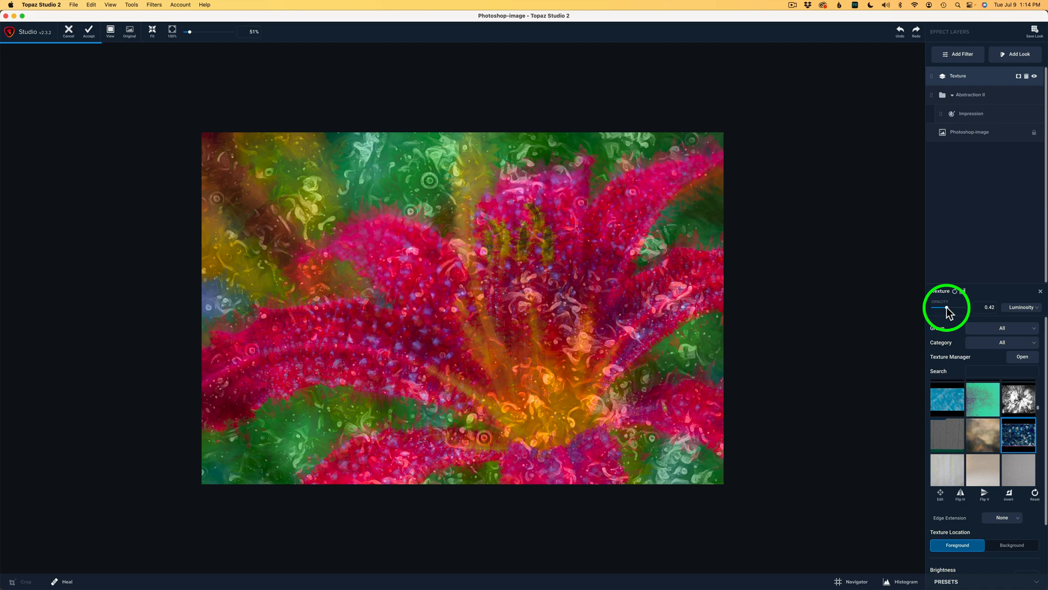
drag(952, 307, 939, 308)
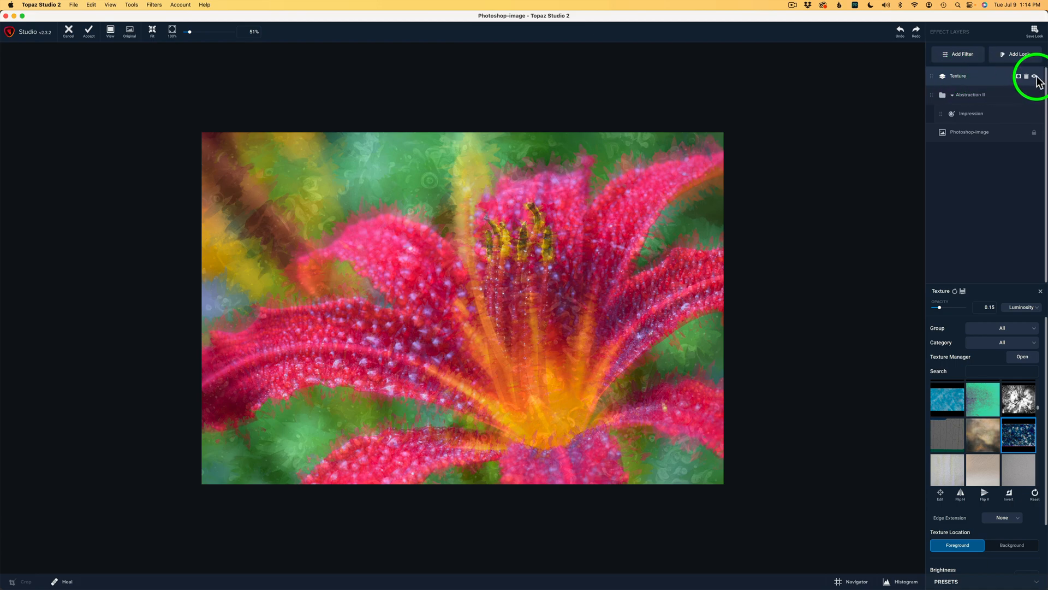
click(1031, 76)
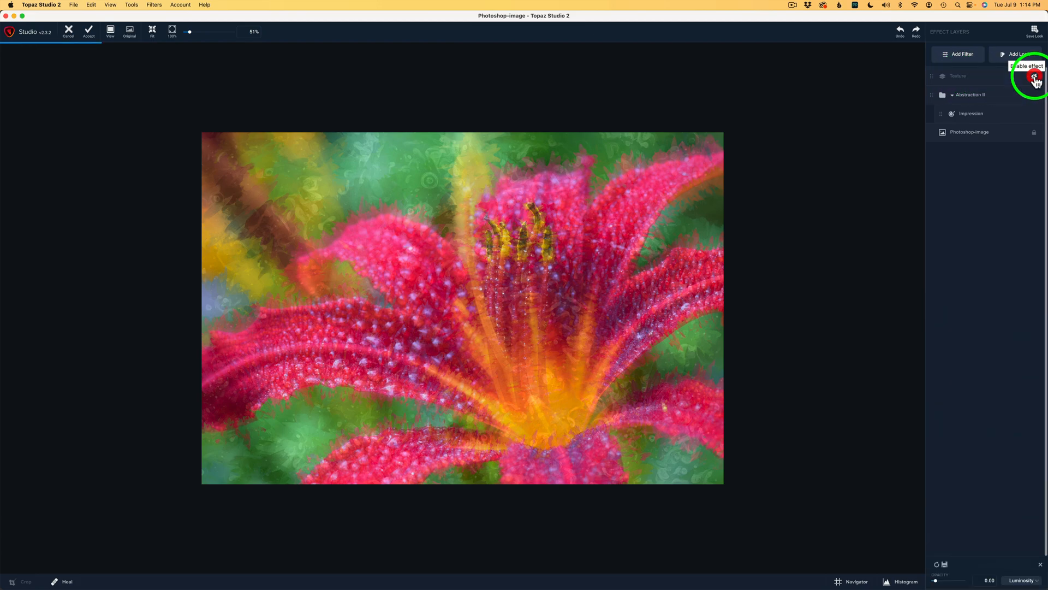
click(1042, 79)
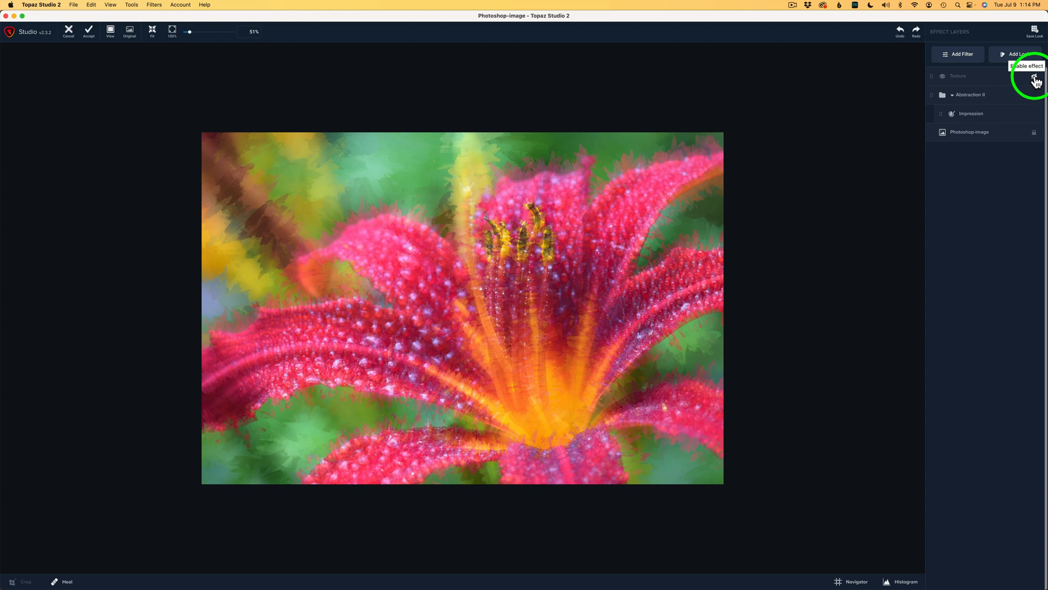
click(1034, 81)
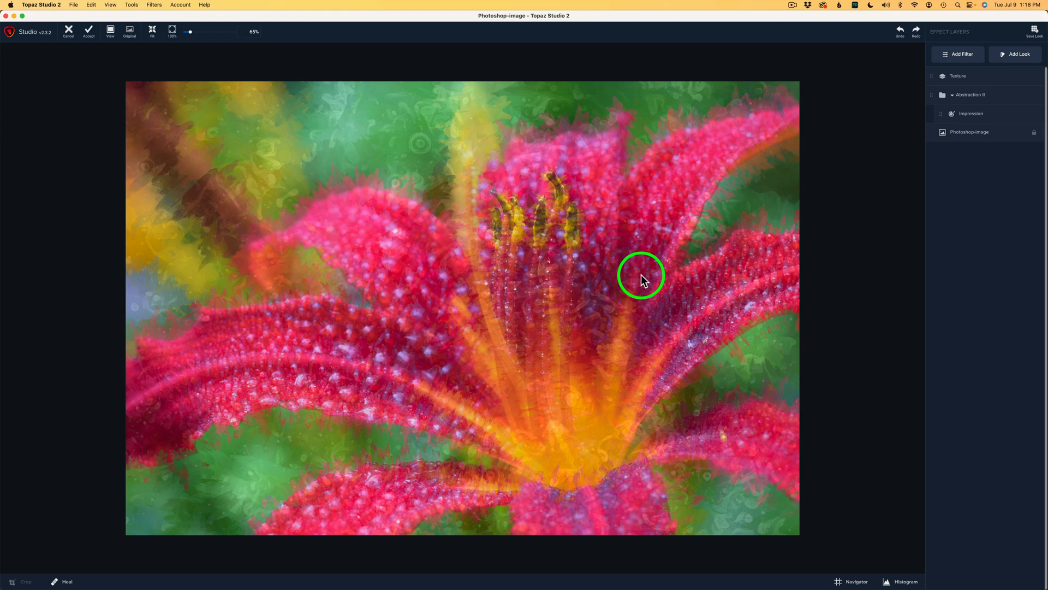
mouse_move(845, 280)
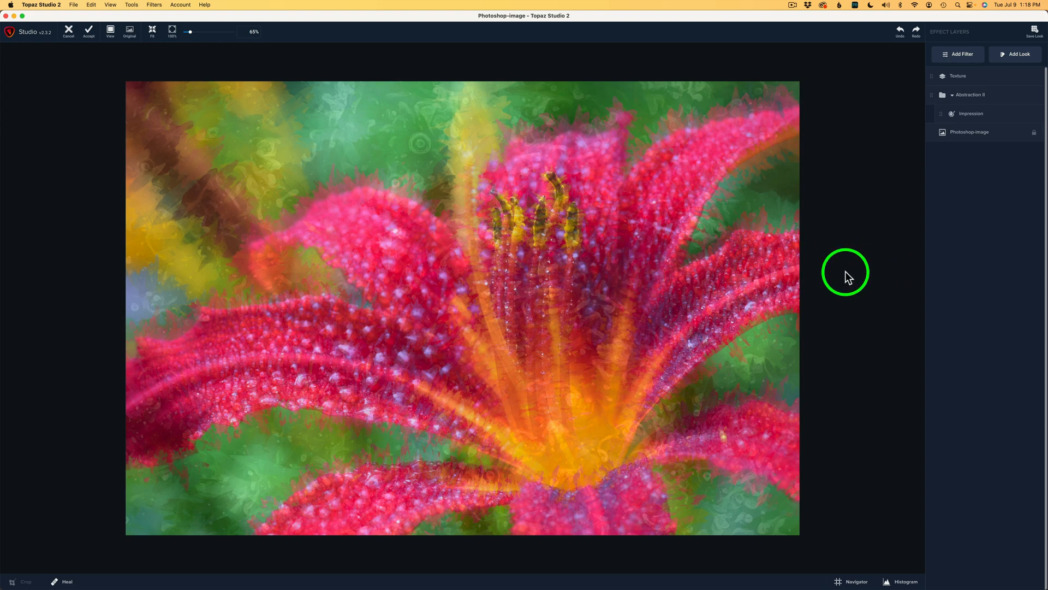
click(129, 30)
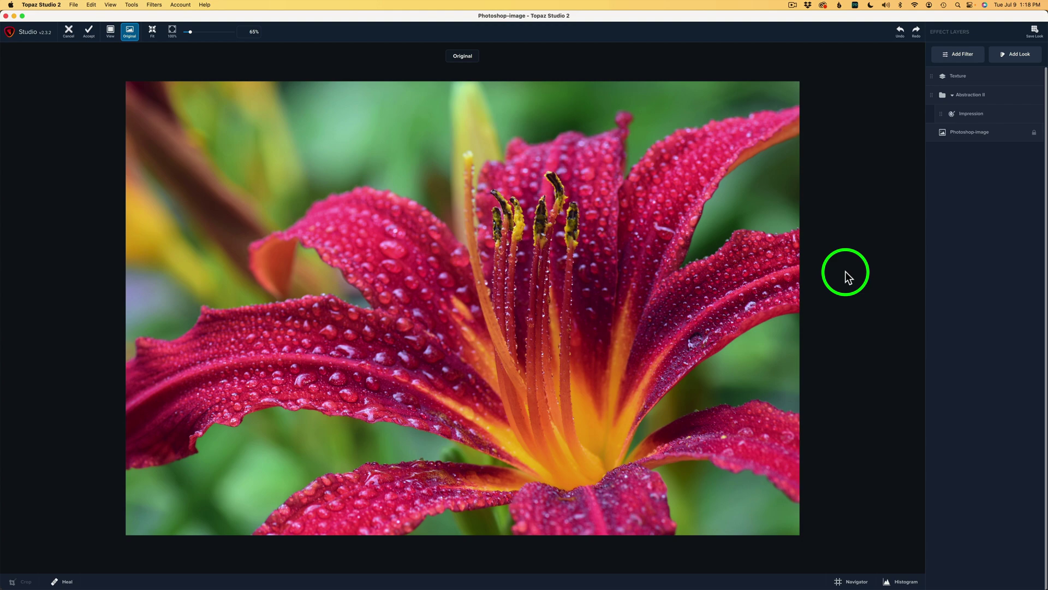
mouse_move(841, 301)
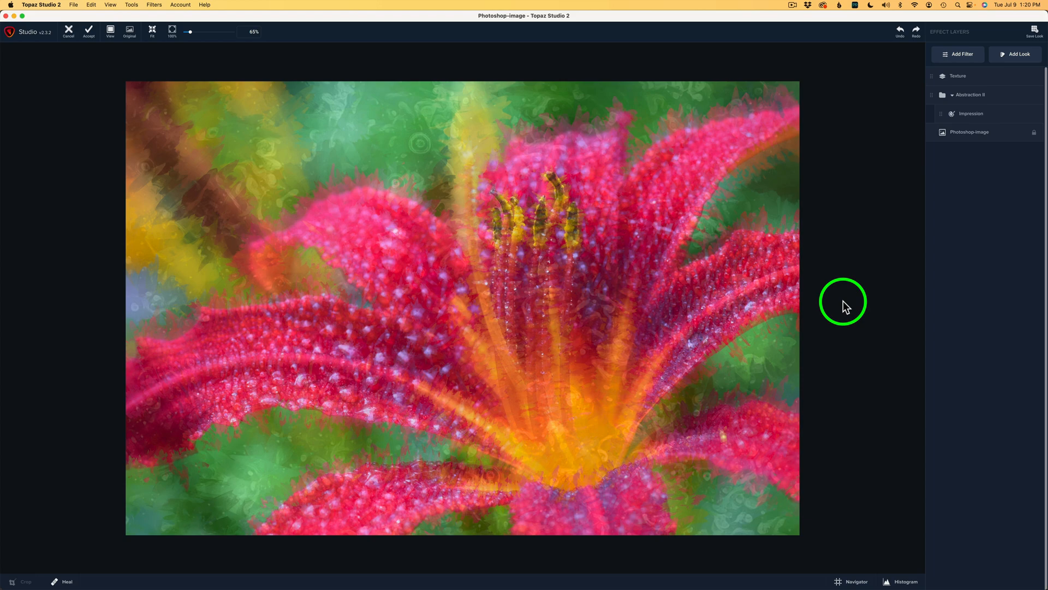
mouse_move(98, 96)
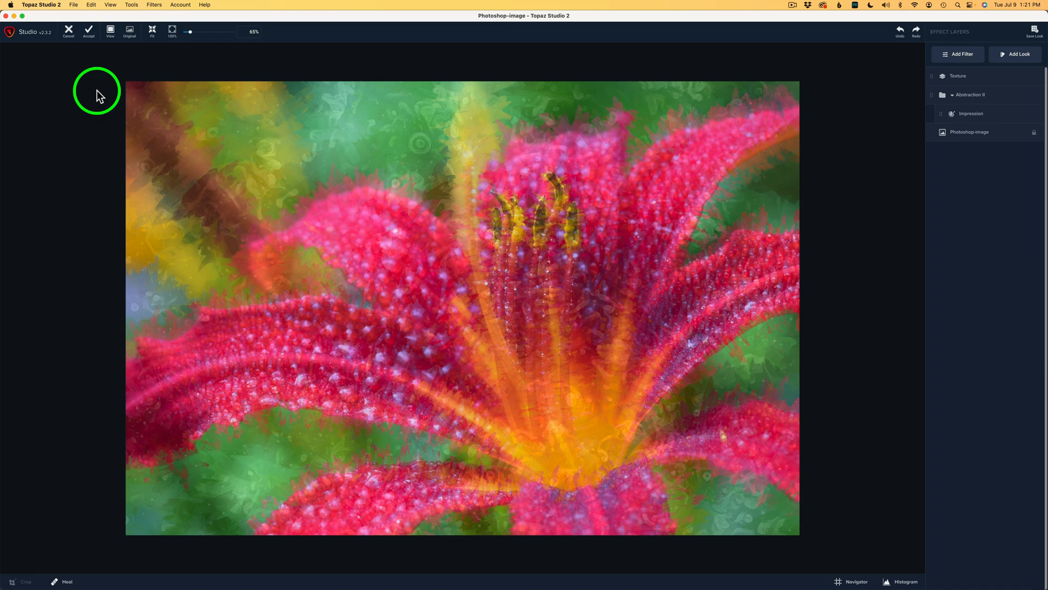
mouse_move(89, 33)
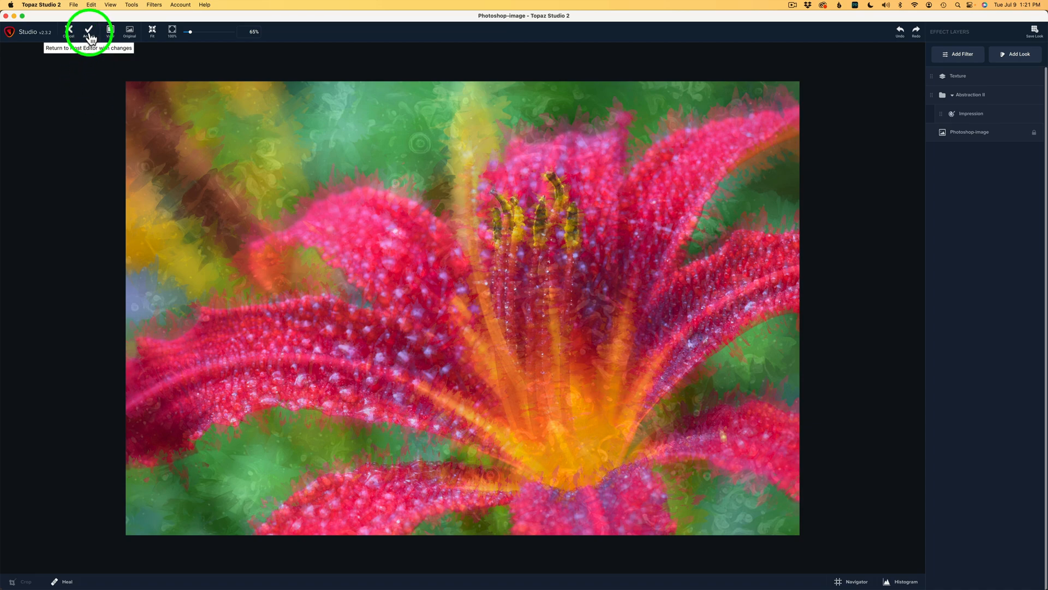
Step: Accept the edits, returning the textured painterly lily to Photoshop
click(90, 31)
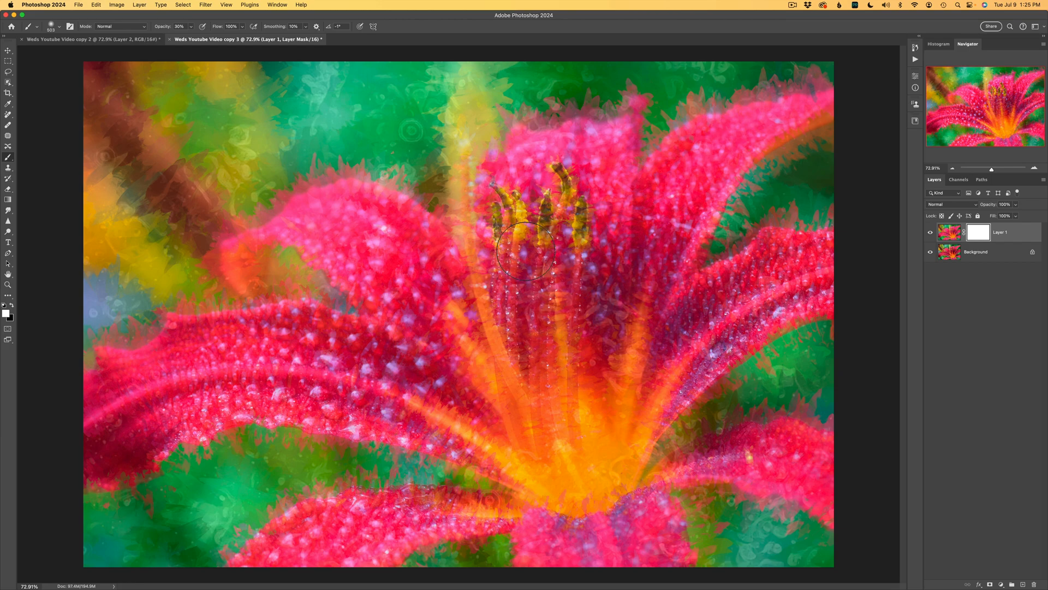
Step: Brush black into Layer 1's mask over the stamens, tips, adjacent petal and flower base to restore detail
click(977, 232)
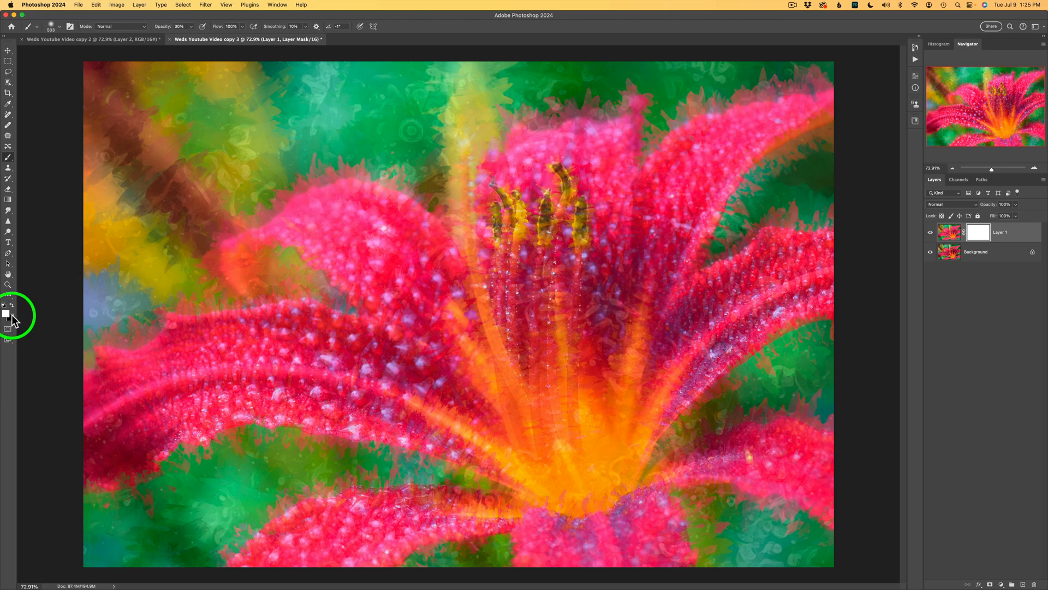
mouse_move(504, 334)
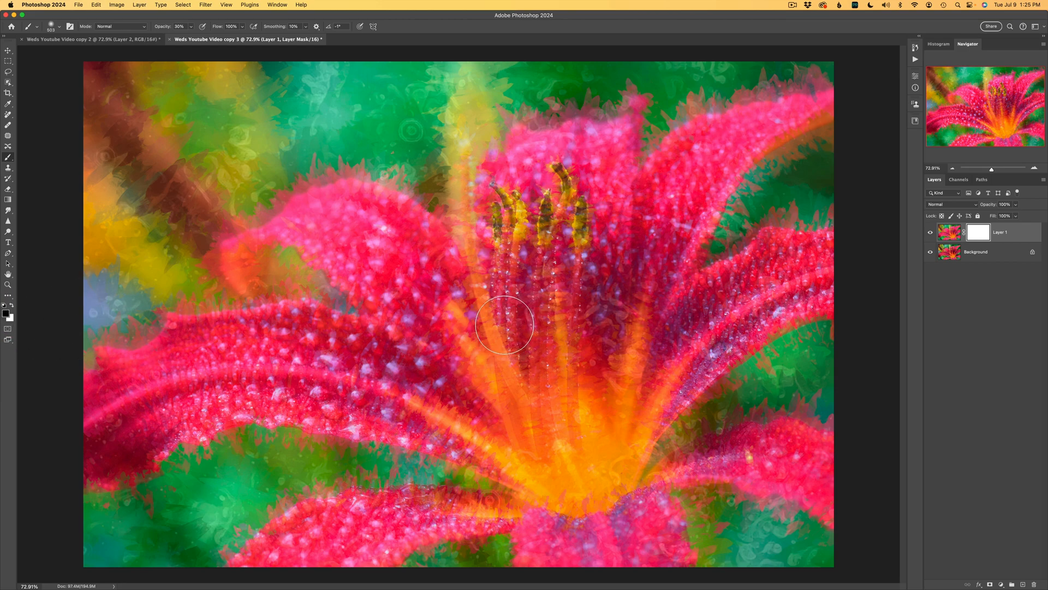
drag(504, 325, 567, 174)
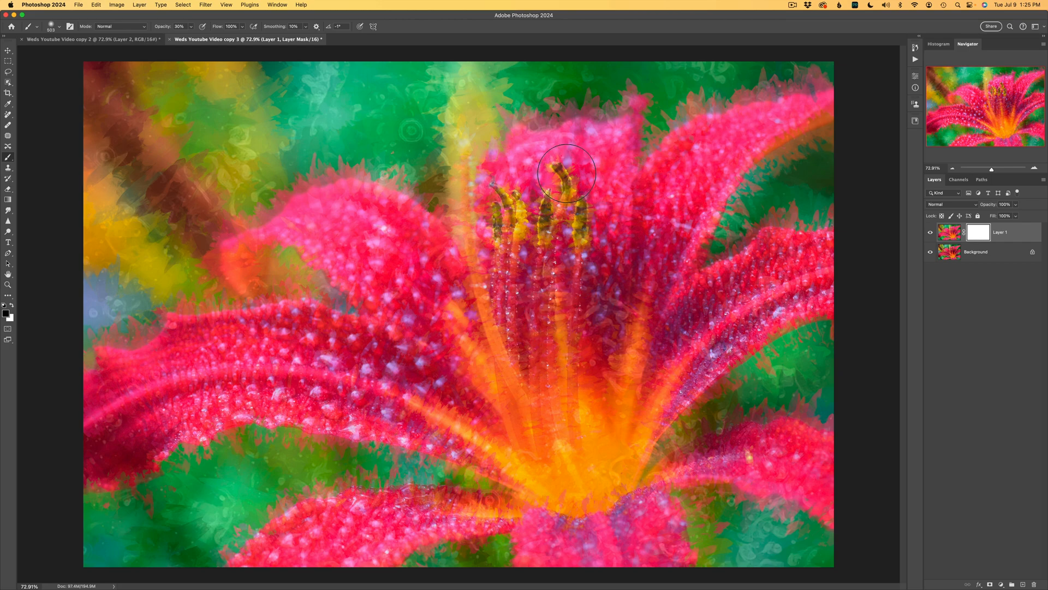
drag(567, 173, 551, 327)
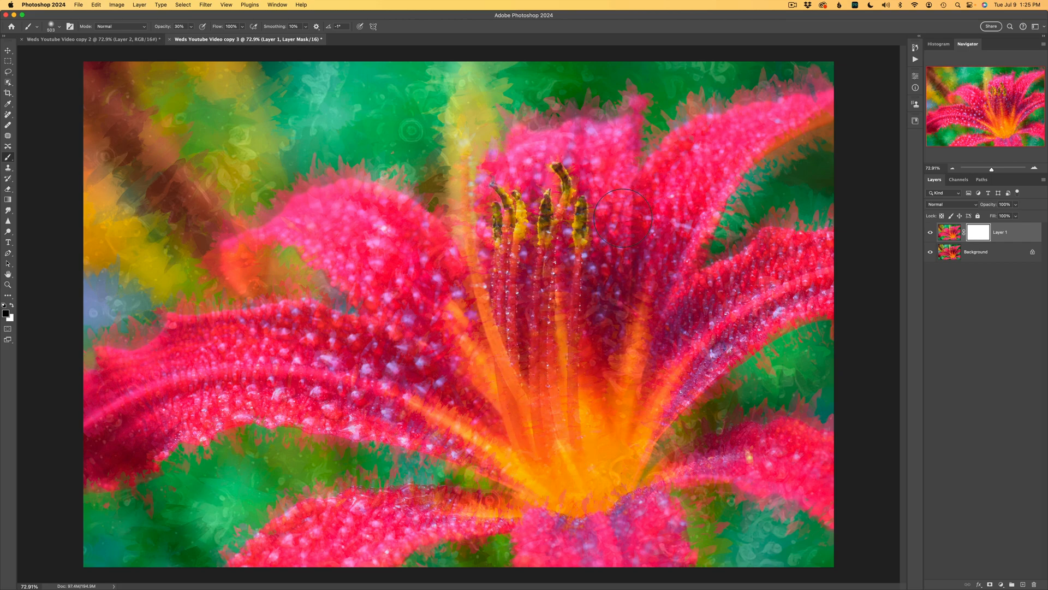
drag(624, 217, 614, 361)
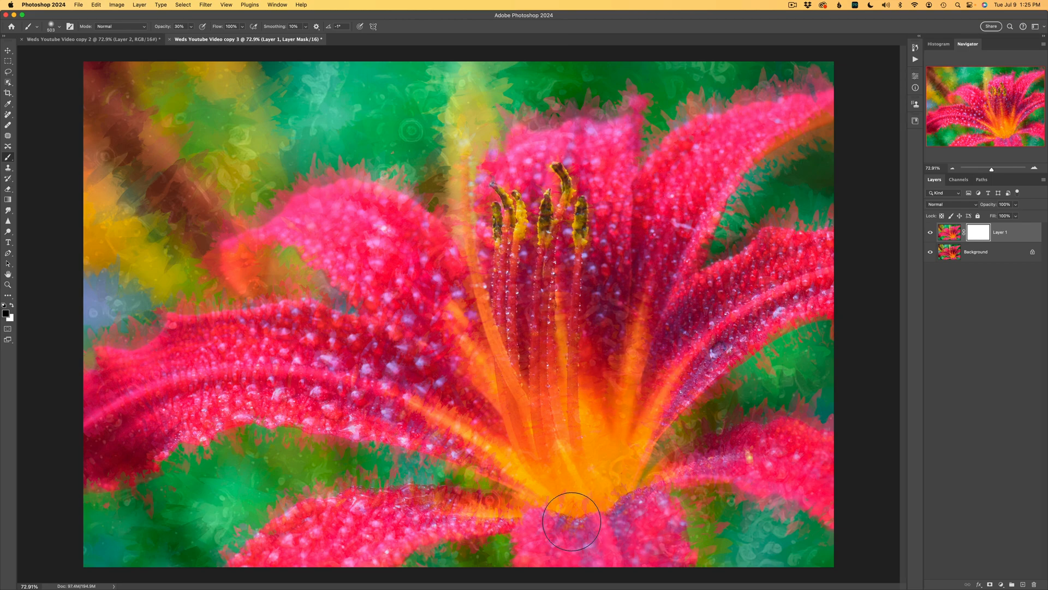
drag(571, 522, 480, 427)
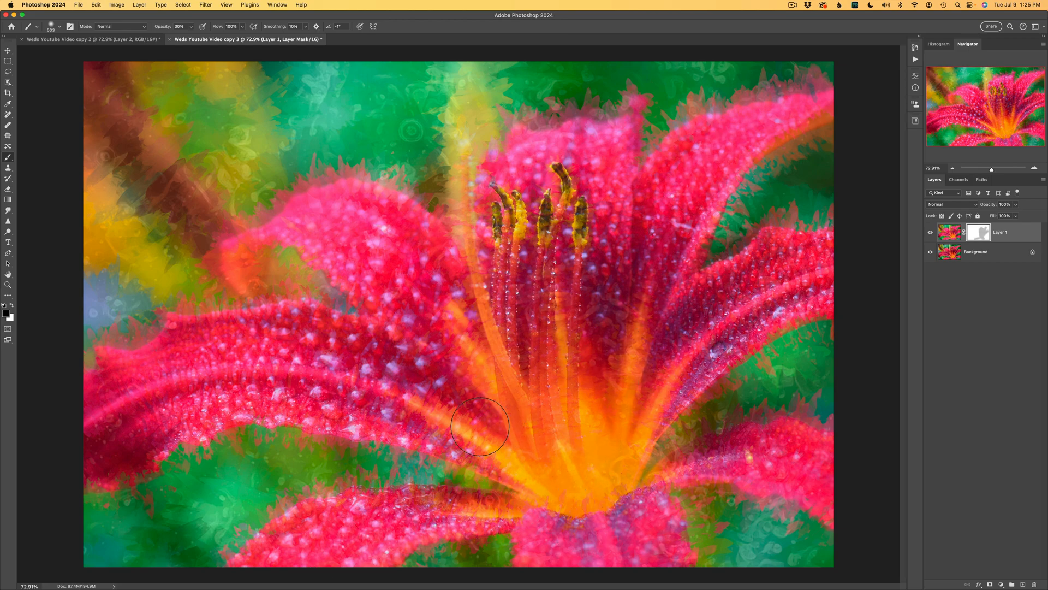
drag(479, 427, 407, 290)
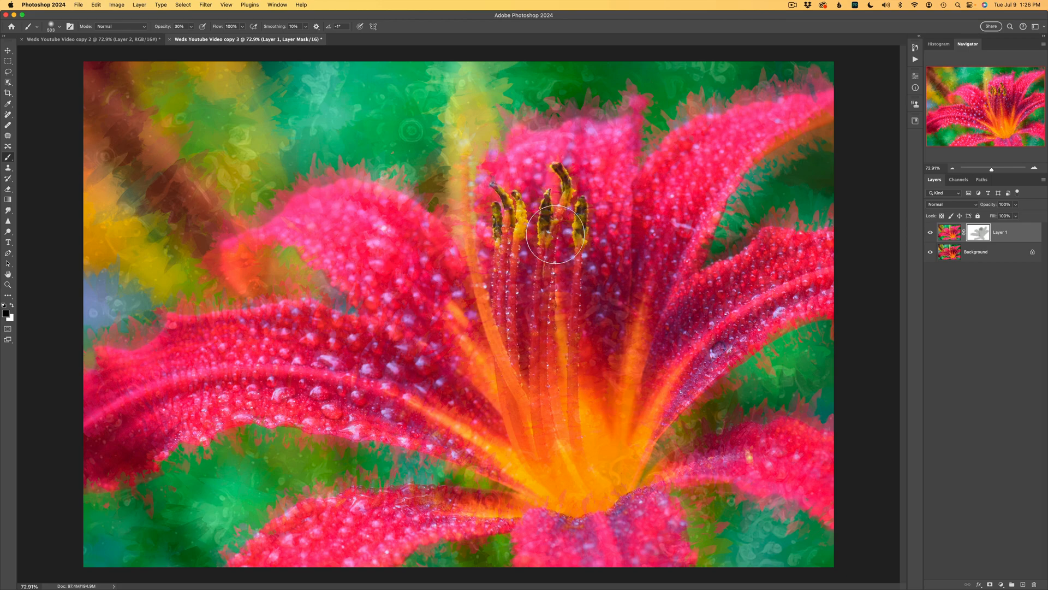
click(930, 231)
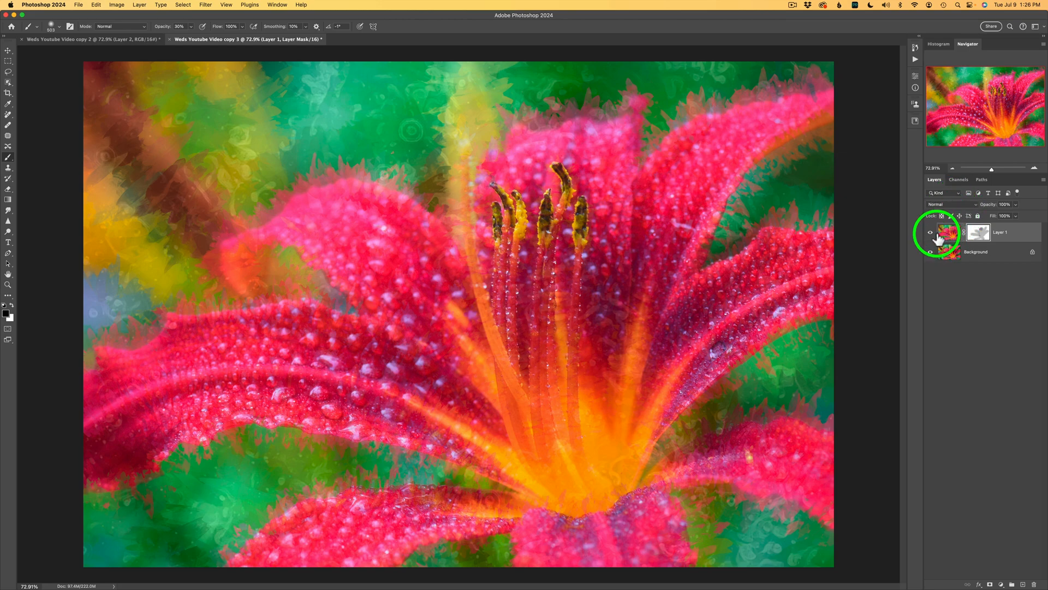
click(930, 231)
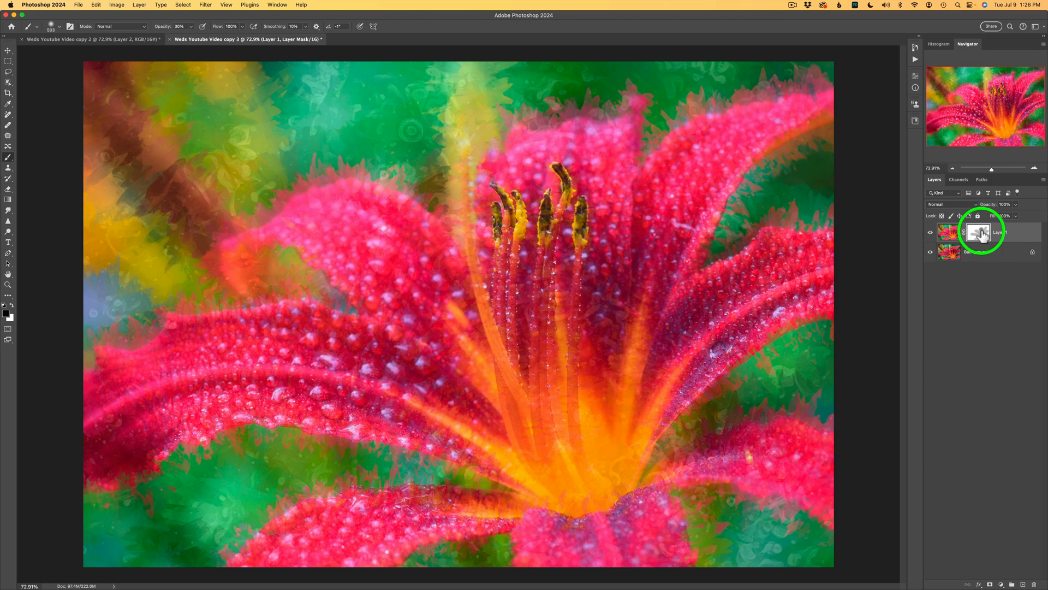
mouse_move(978, 233)
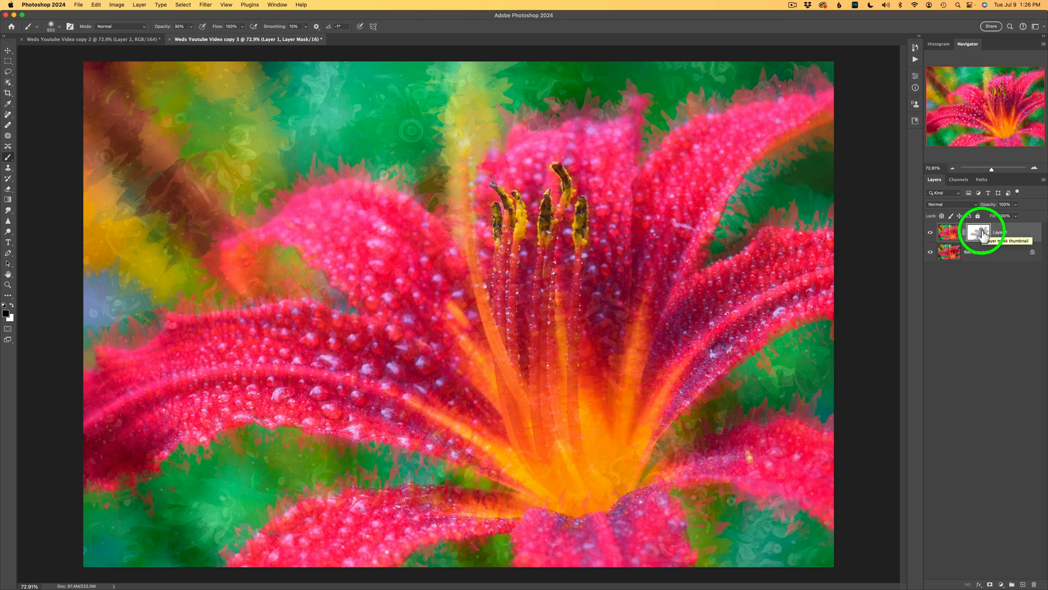
click(977, 231)
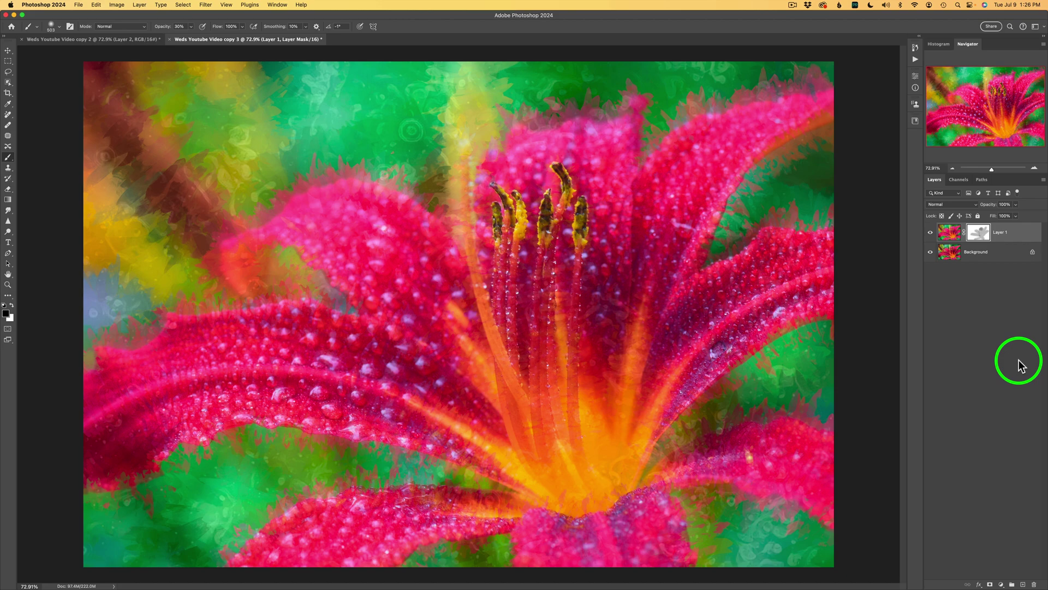
click(930, 231)
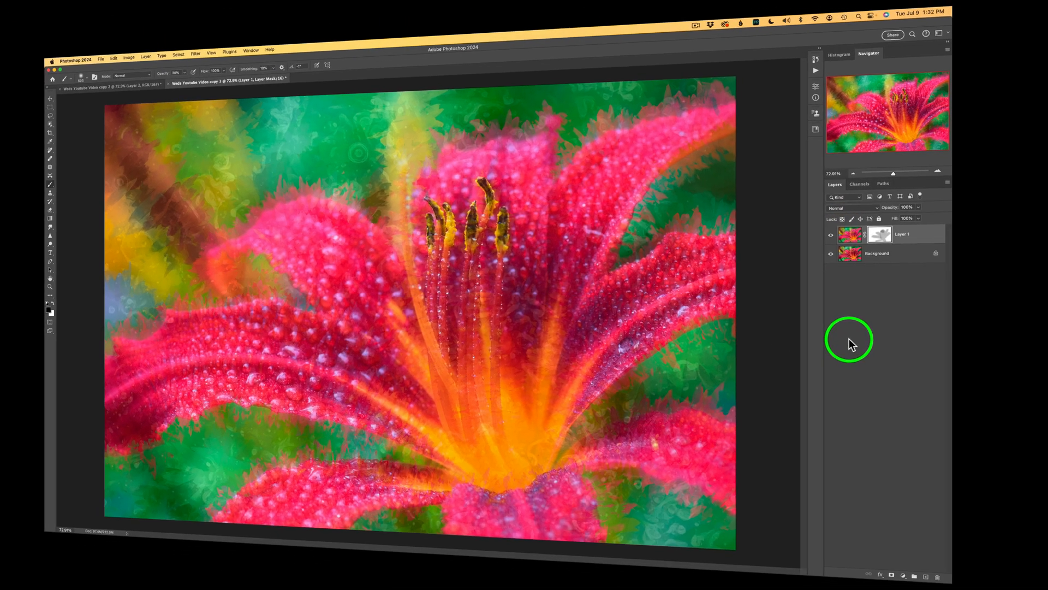
key(f)
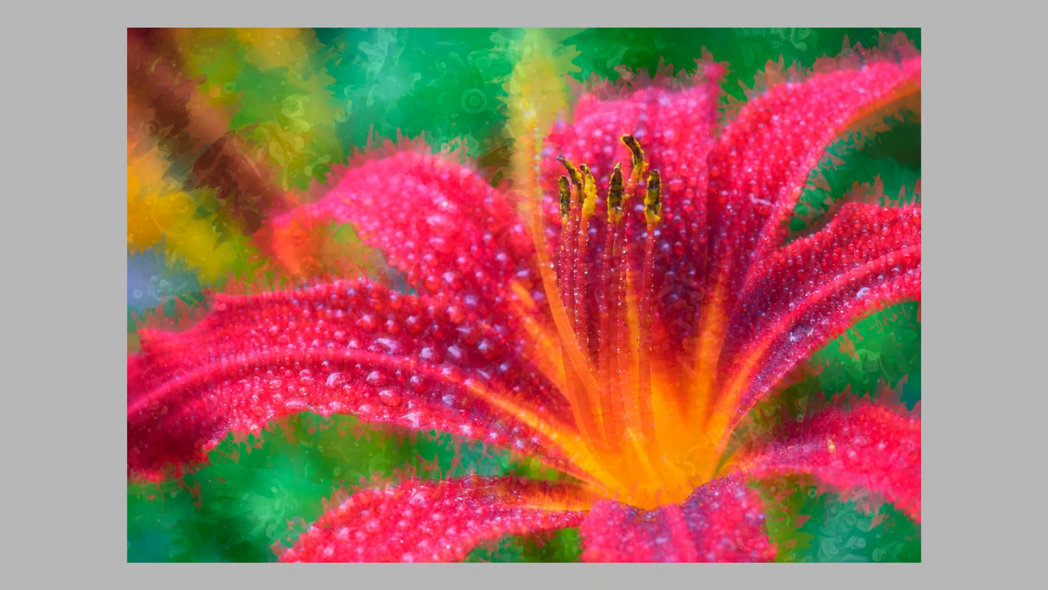